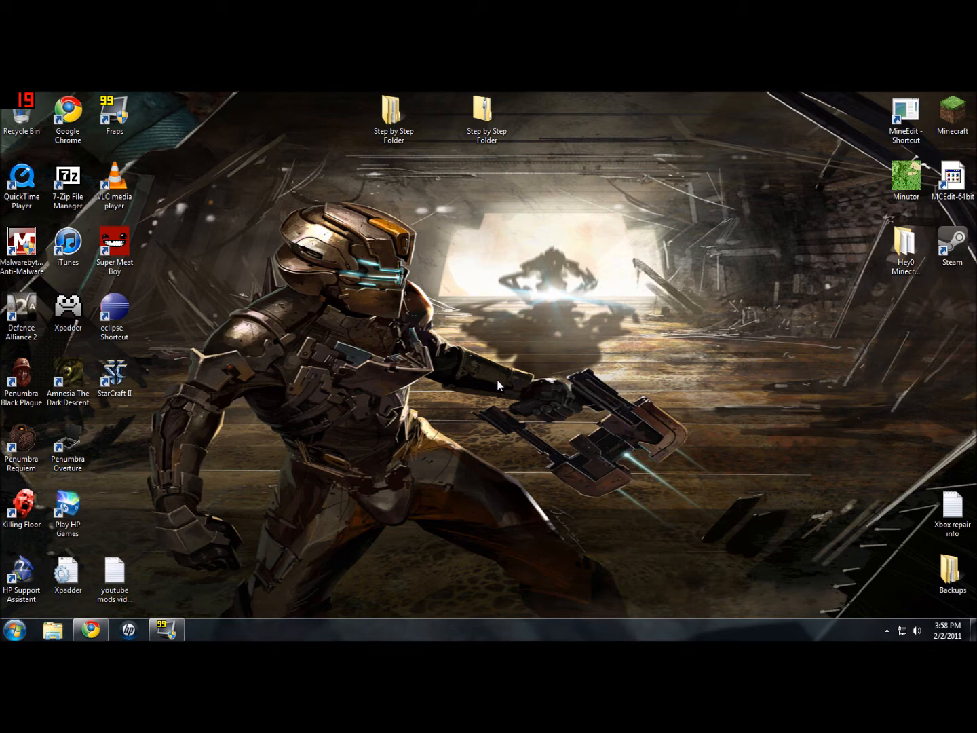
{"action": "mouse_move", "coordinate": [430, 408]}
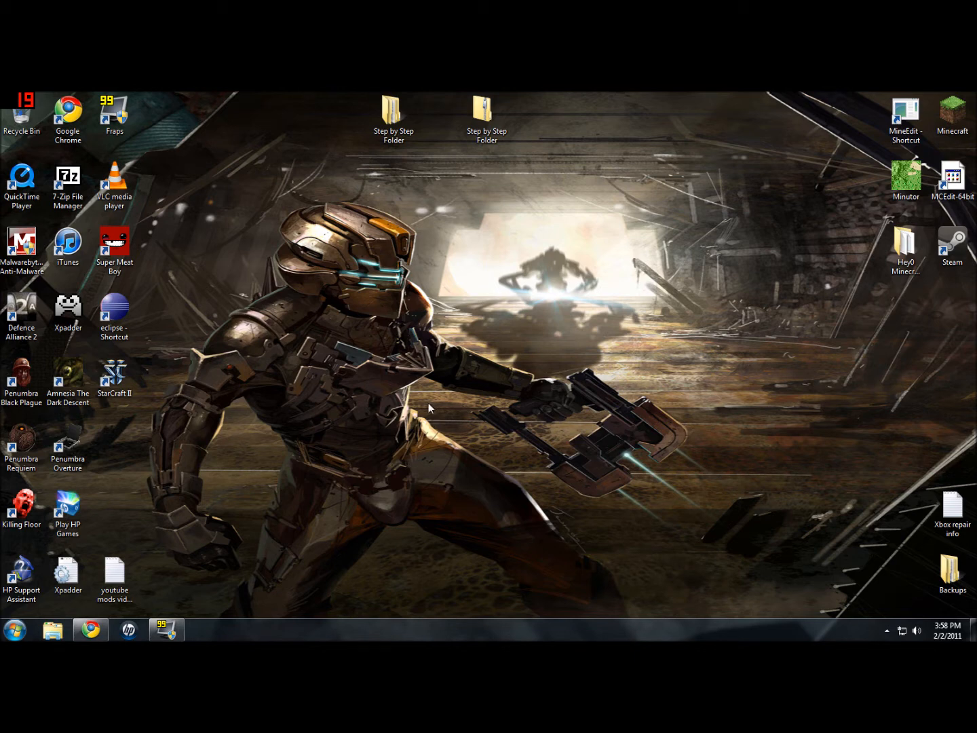
{"action": "mouse_move", "coordinate": [435, 424]}
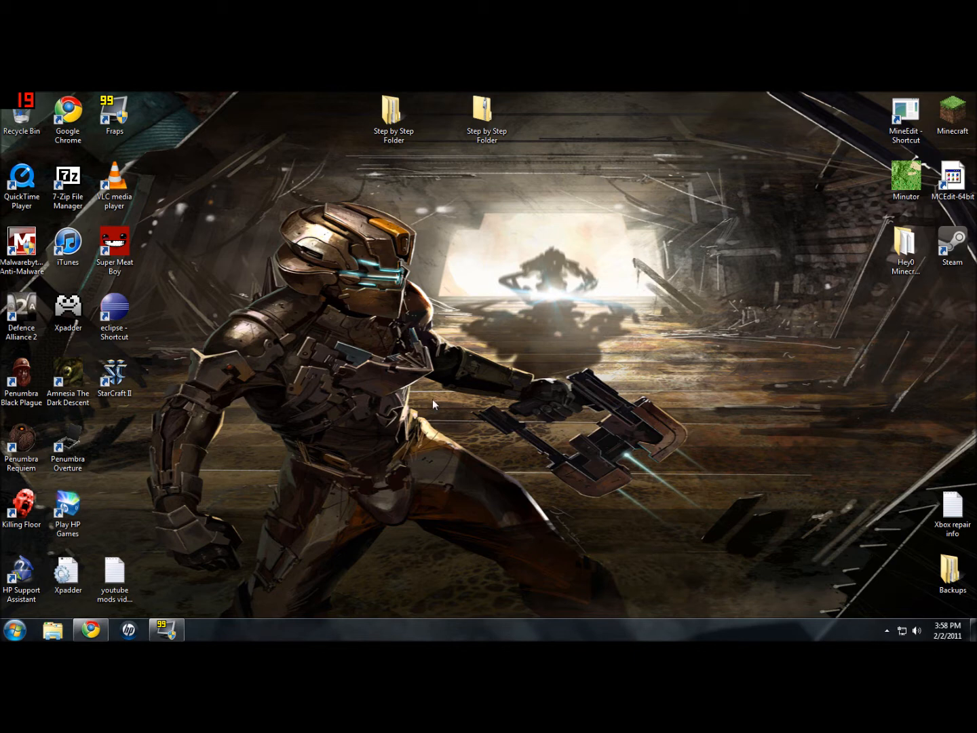
{"action": "mouse_move", "coordinate": [439, 175]}
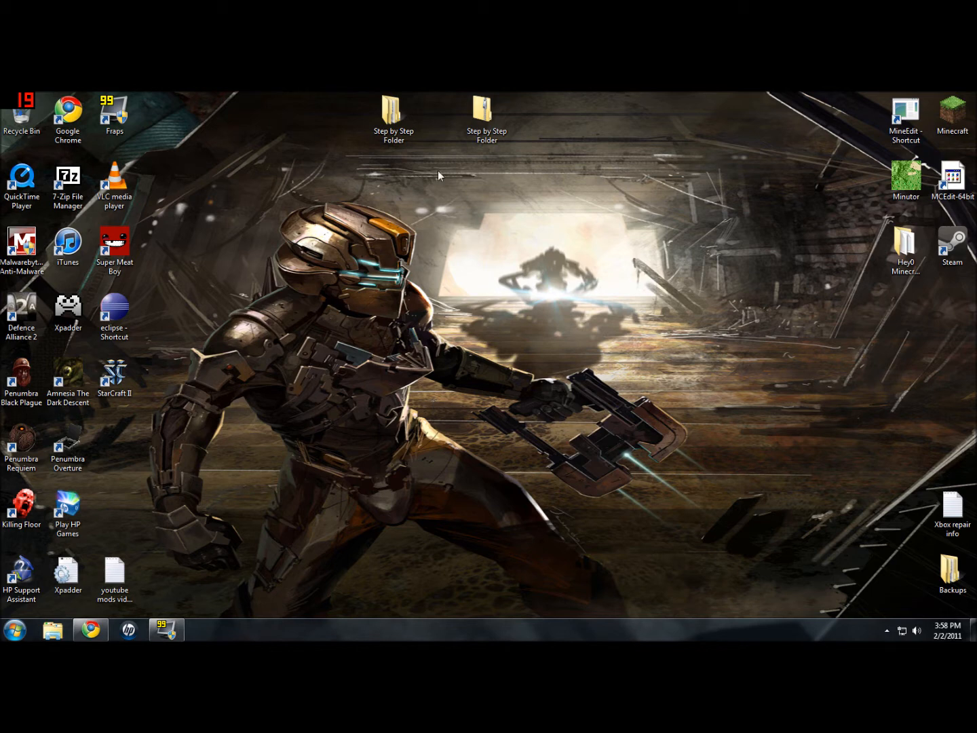
{"action": "mouse_move", "coordinate": [494, 236]}
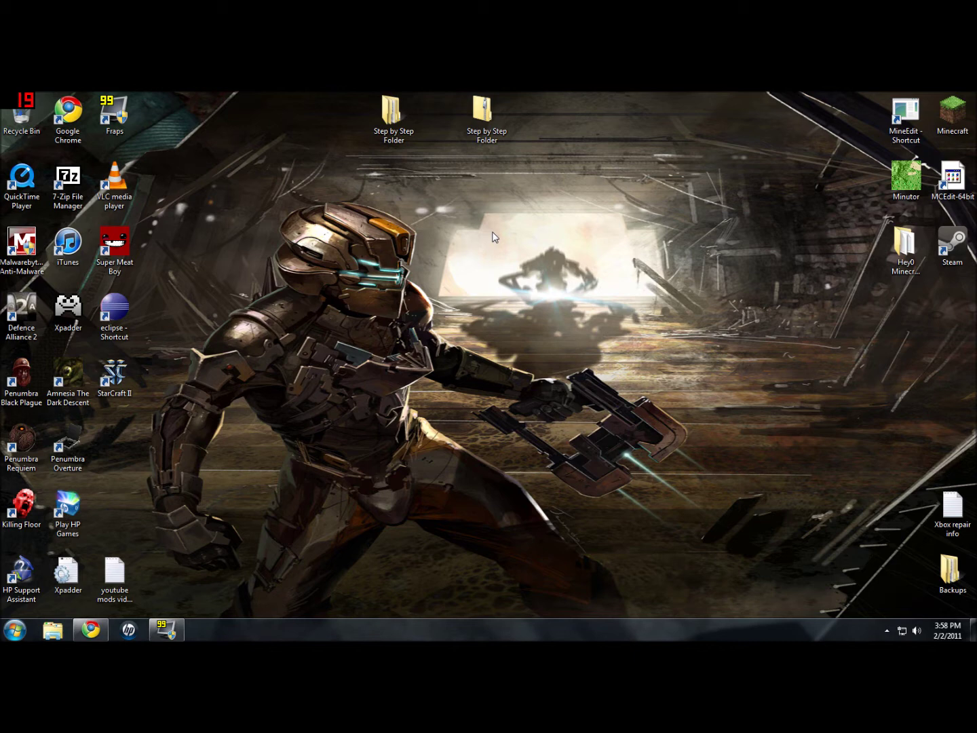
{"action": "mouse_move", "coordinate": [536, 270]}
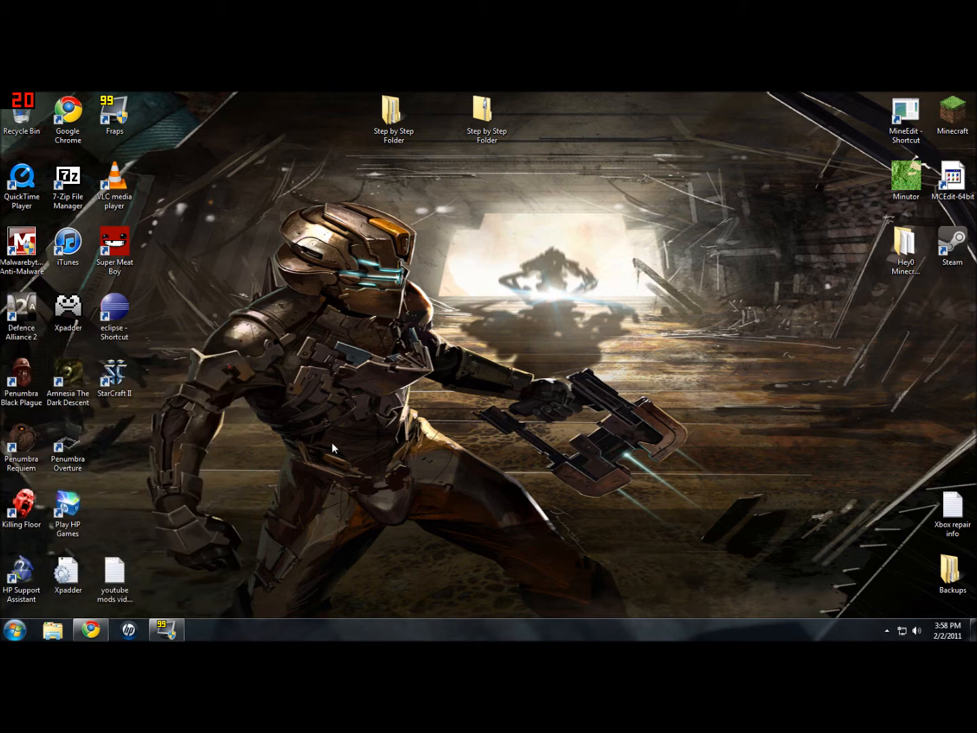
- Delete the bin folder from AppData\Roaming\.minecraft and close the Explorer window
{"action": "left_click", "coordinate": [52, 629]}
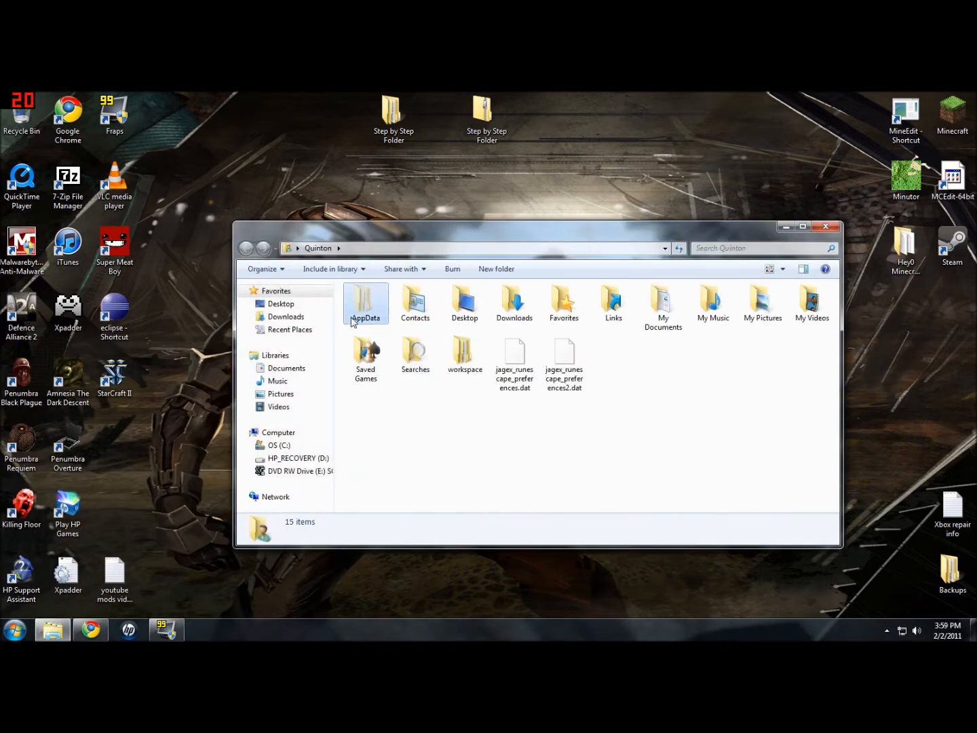
{"action": "double_click", "coordinate": [365, 301]}
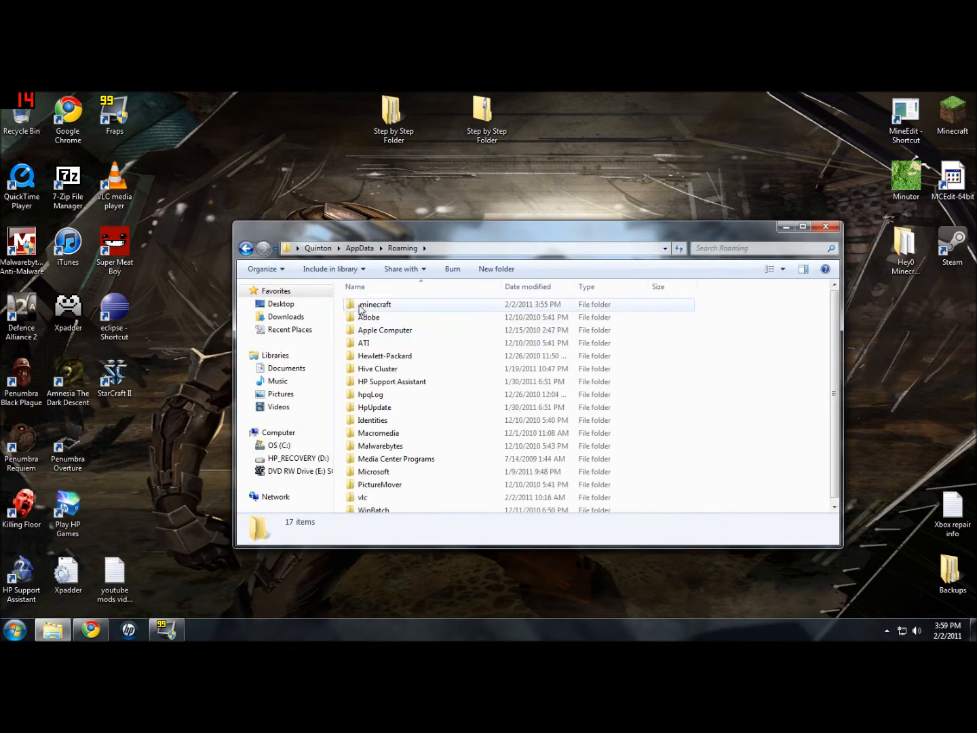
{"action": "double_click", "coordinate": [375, 304]}
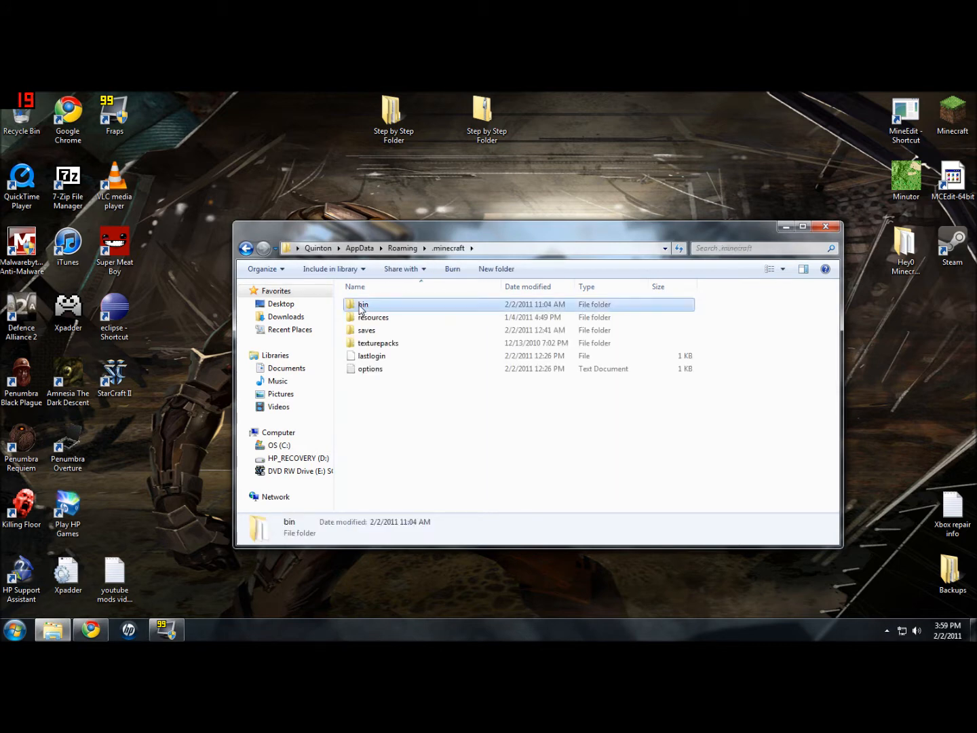
{"action": "right_click", "coordinate": [362, 304]}
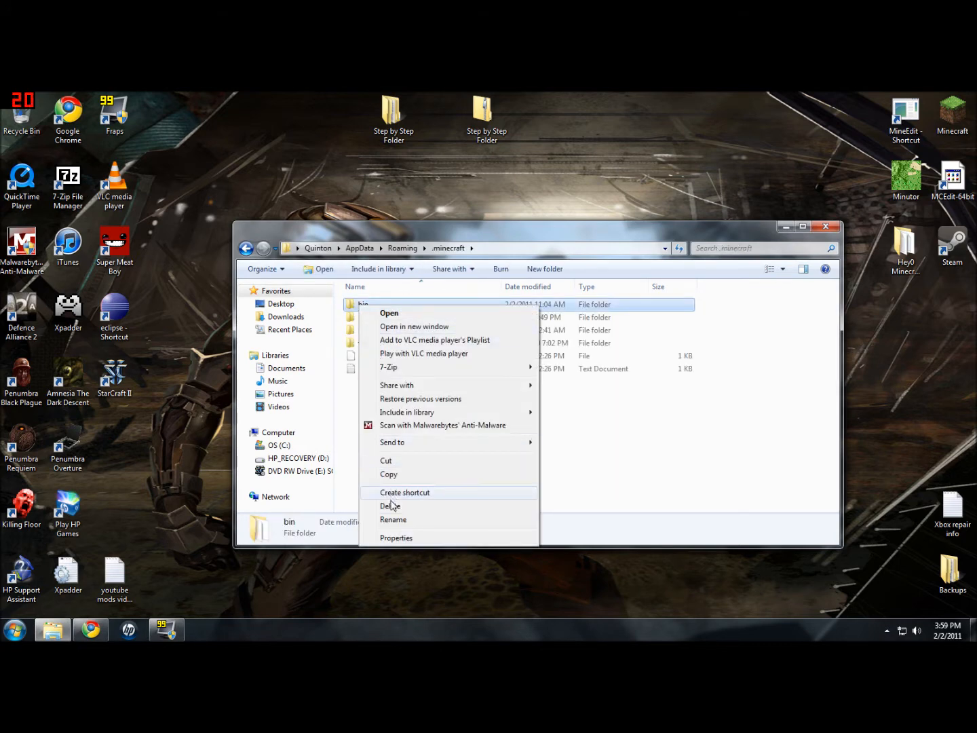
{"action": "left_click", "coordinate": [390, 506]}
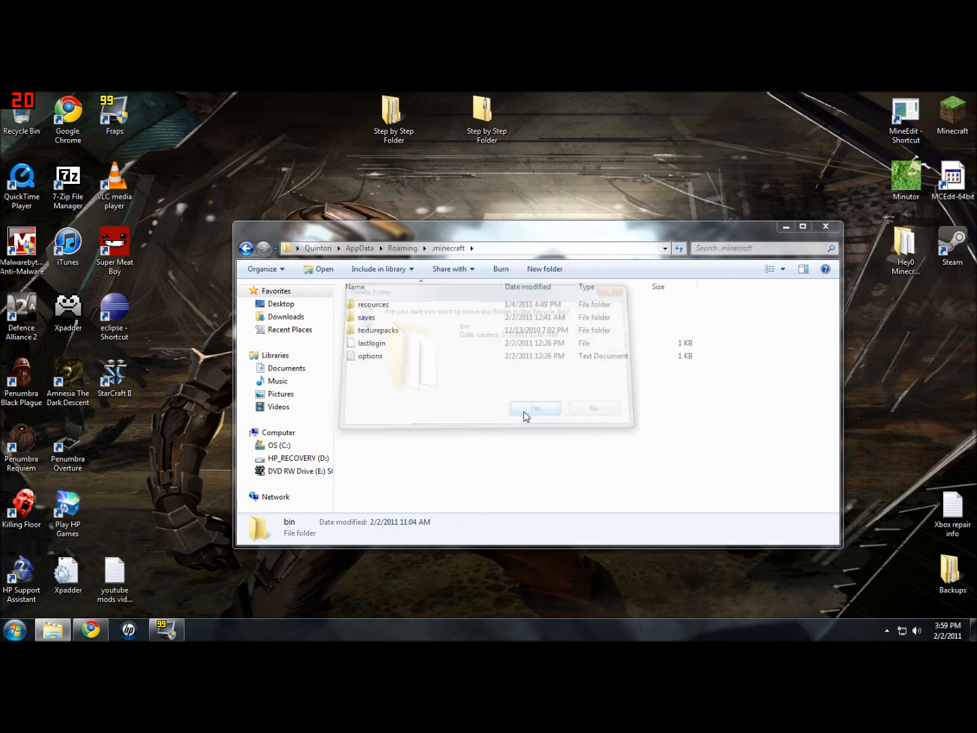
{"action": "left_click", "coordinate": [535, 408]}
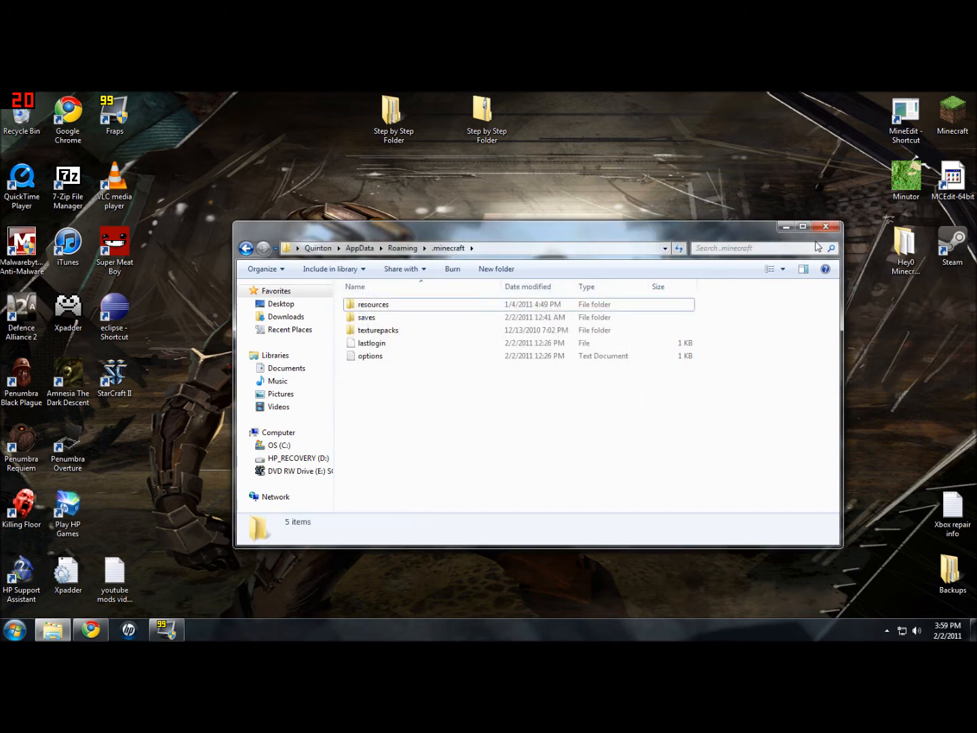
{"action": "left_click", "coordinate": [824, 227]}
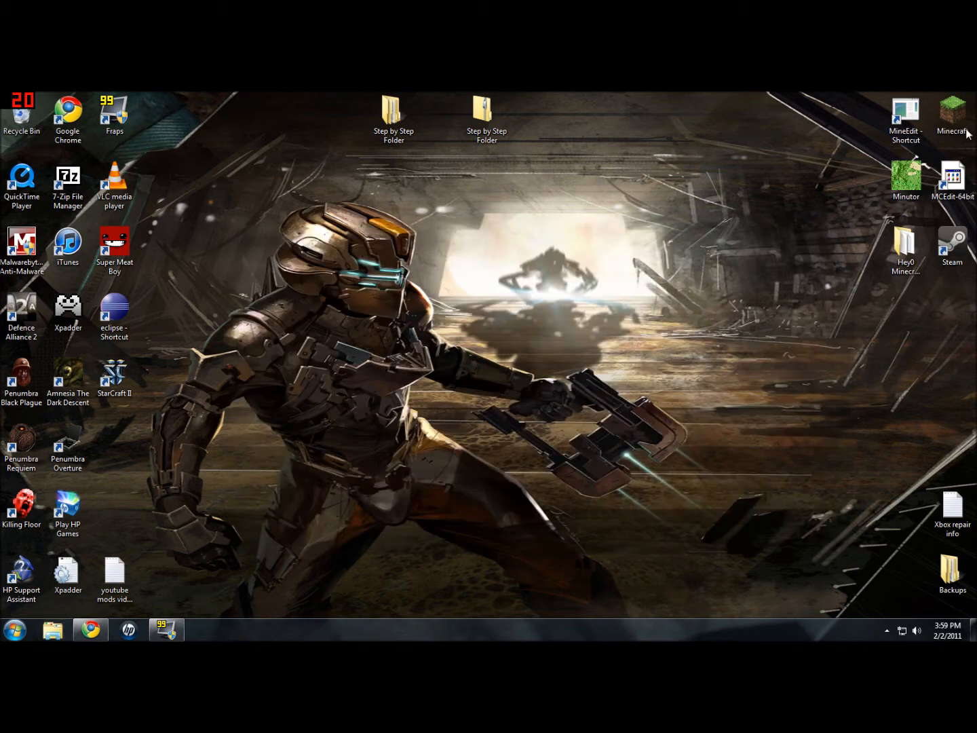
- Launch Minecraft from the desktop shortcut and log in with the saved account
{"action": "left_click", "coordinate": [953, 112]}
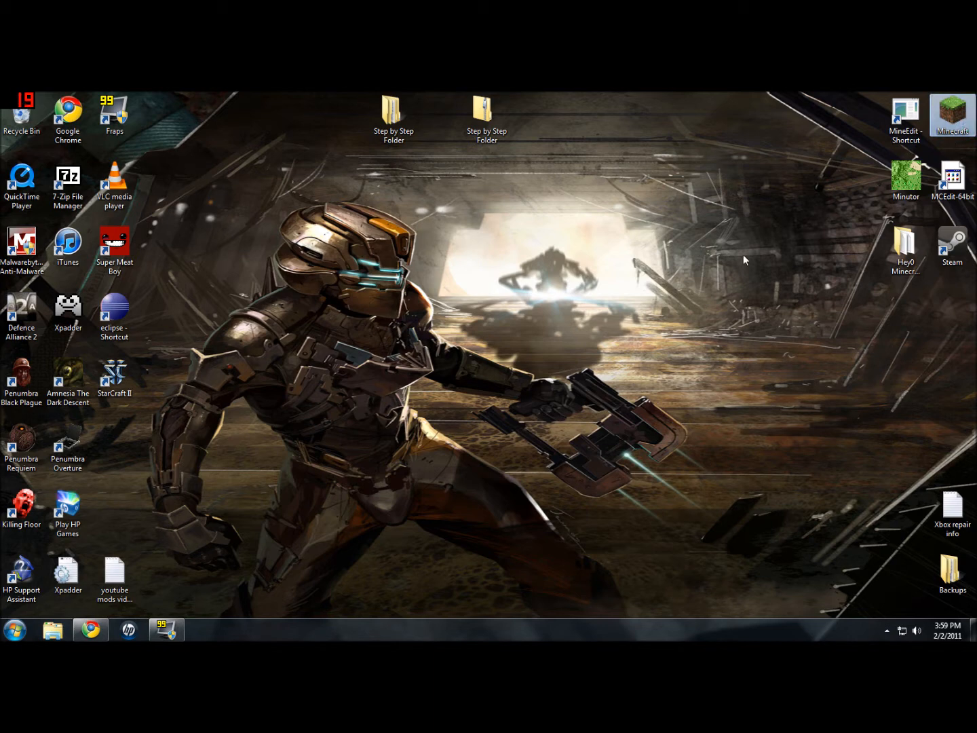
{"action": "double_click", "coordinate": [953, 110]}
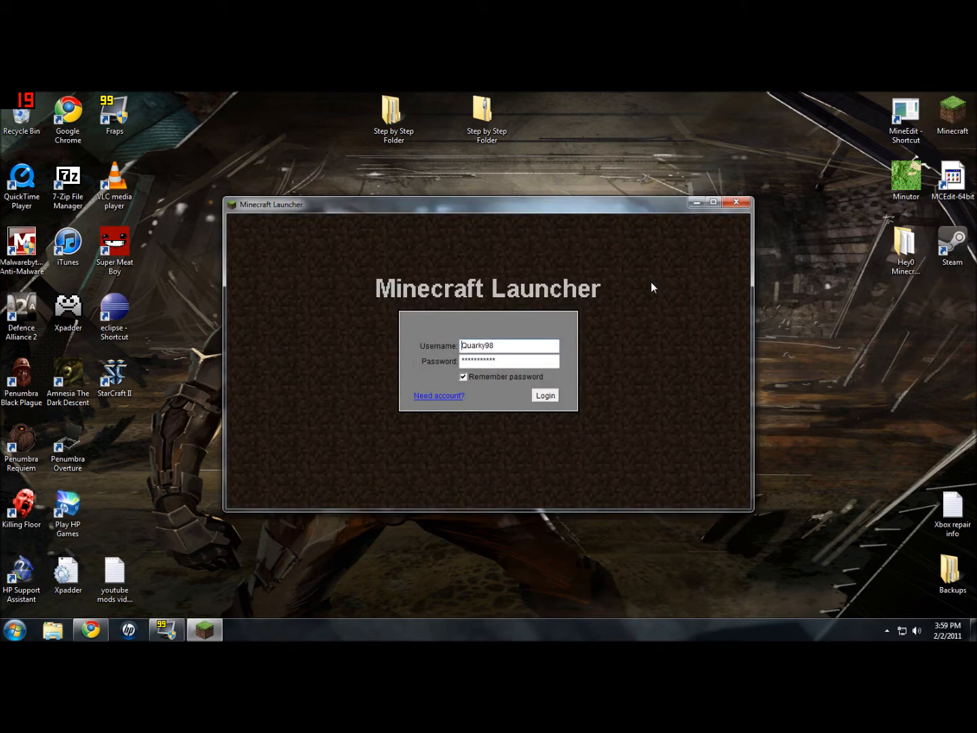
{"action": "left_click", "coordinate": [545, 395]}
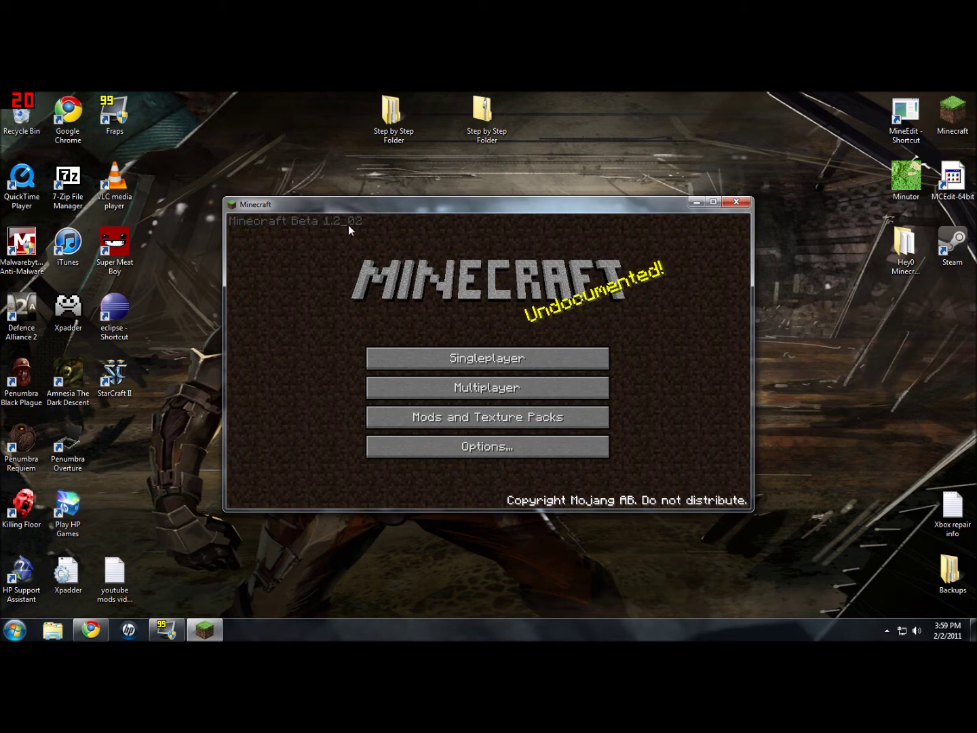
{"action": "mouse_move", "coordinate": [357, 241]}
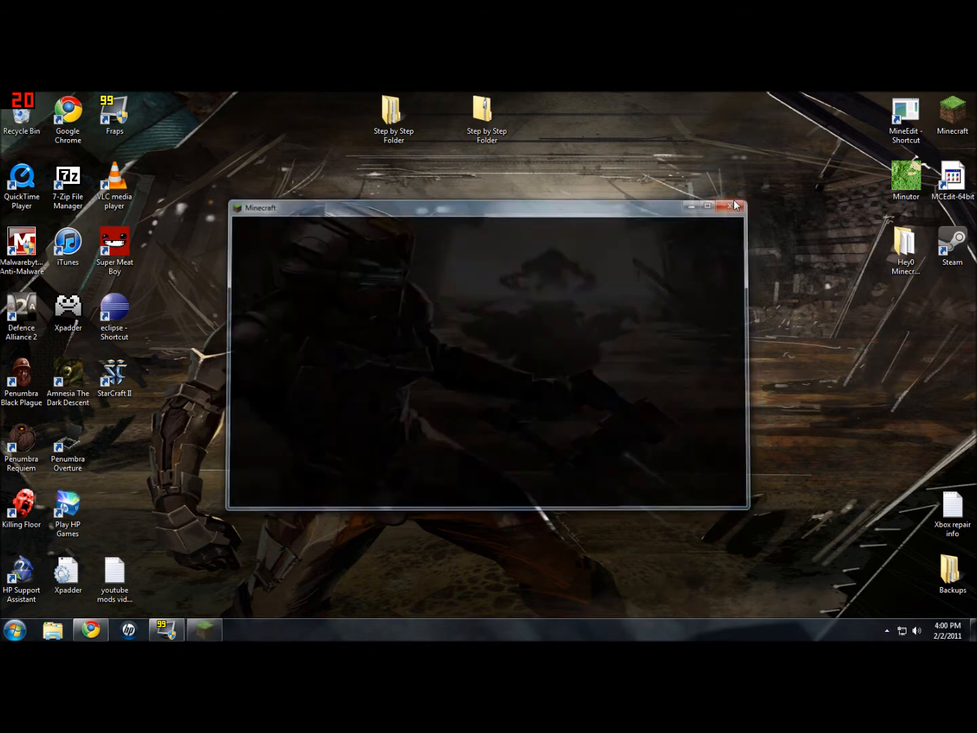
- Close Minecraft, open Step by Step Folder > 0. Texture Pack Fixer and select mcpatcher-1.1.11
{"action": "left_click", "coordinate": [731, 206]}
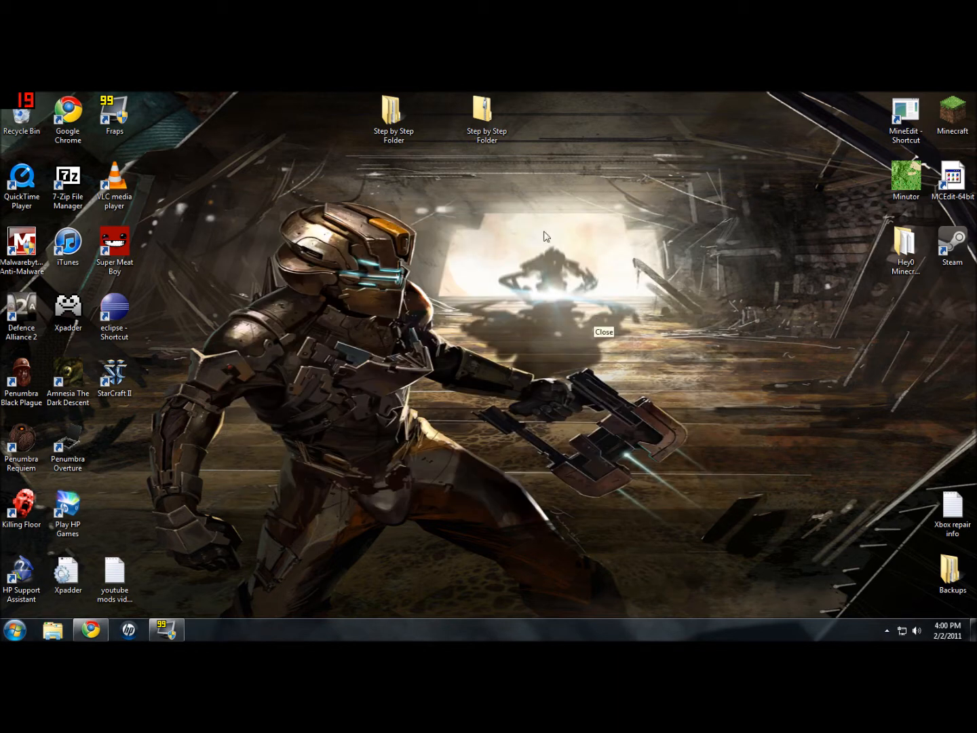
{"action": "double_click", "coordinate": [393, 112]}
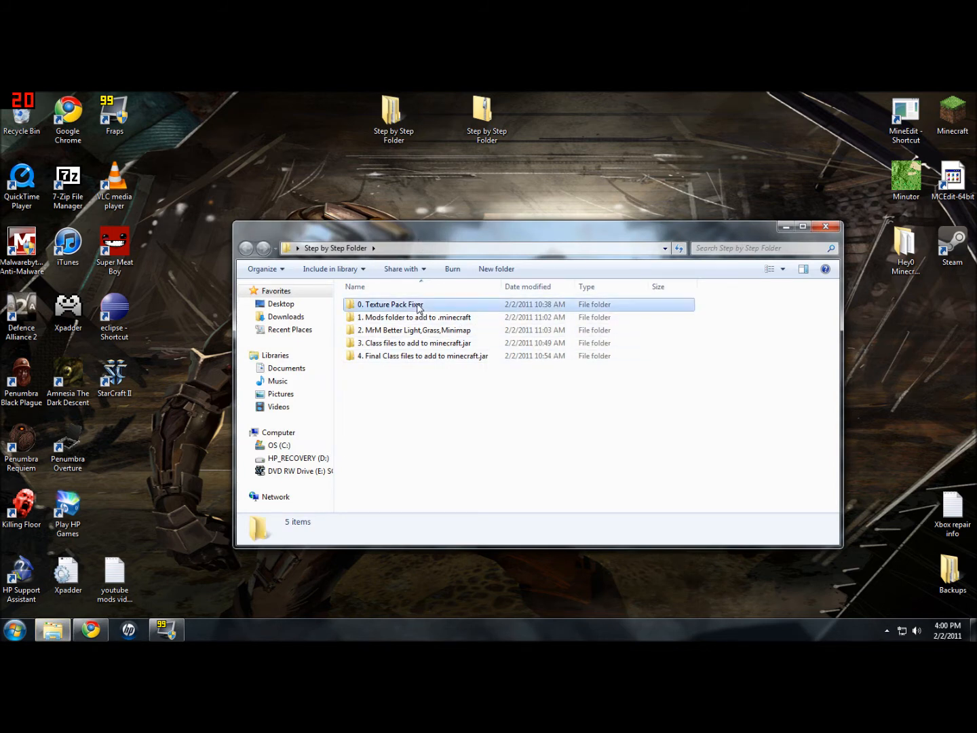
{"action": "double_click", "coordinate": [391, 304]}
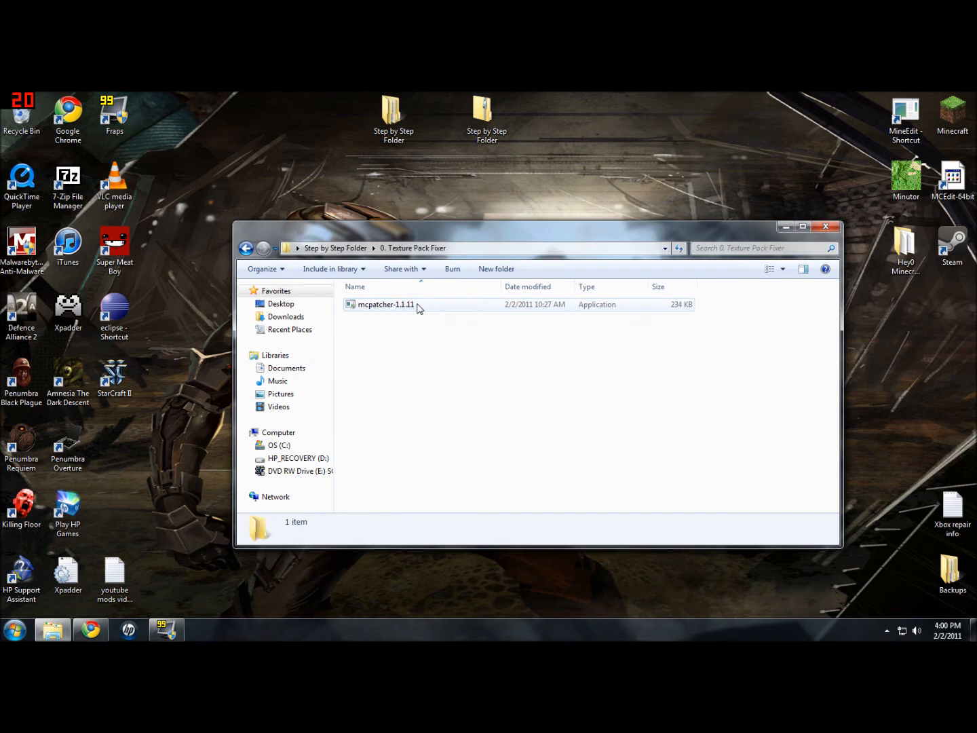
{"action": "left_click", "coordinate": [385, 304]}
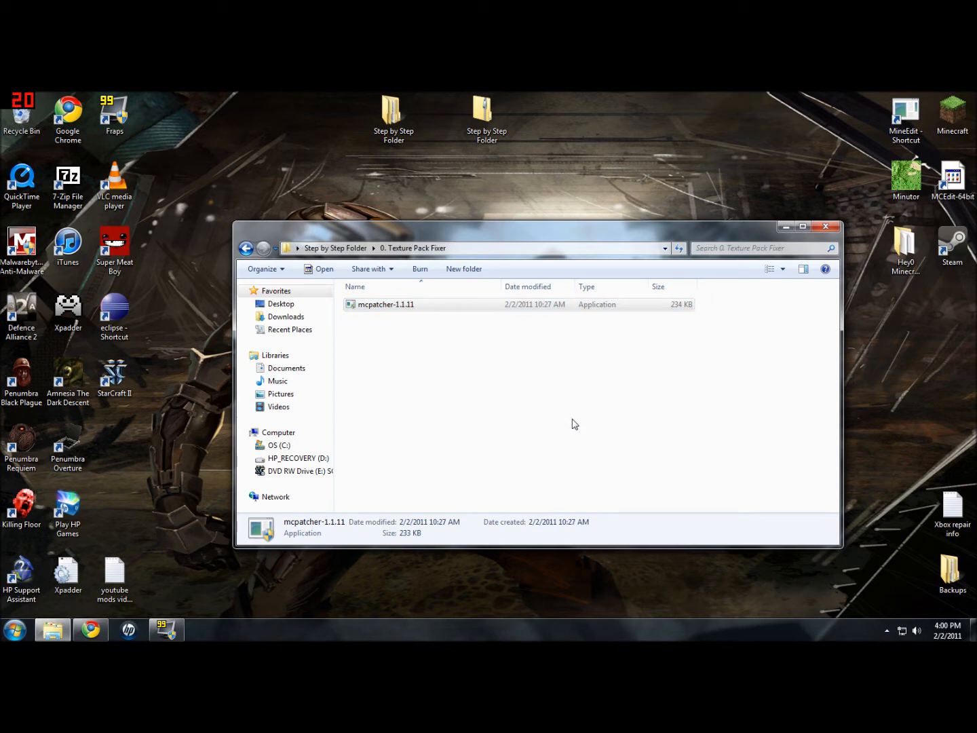
- Patch Minecraft with the misa172 texture pack from Downloads\Texture Packs at 64x64 tiles
{"action": "double_click", "coordinate": [386, 304]}
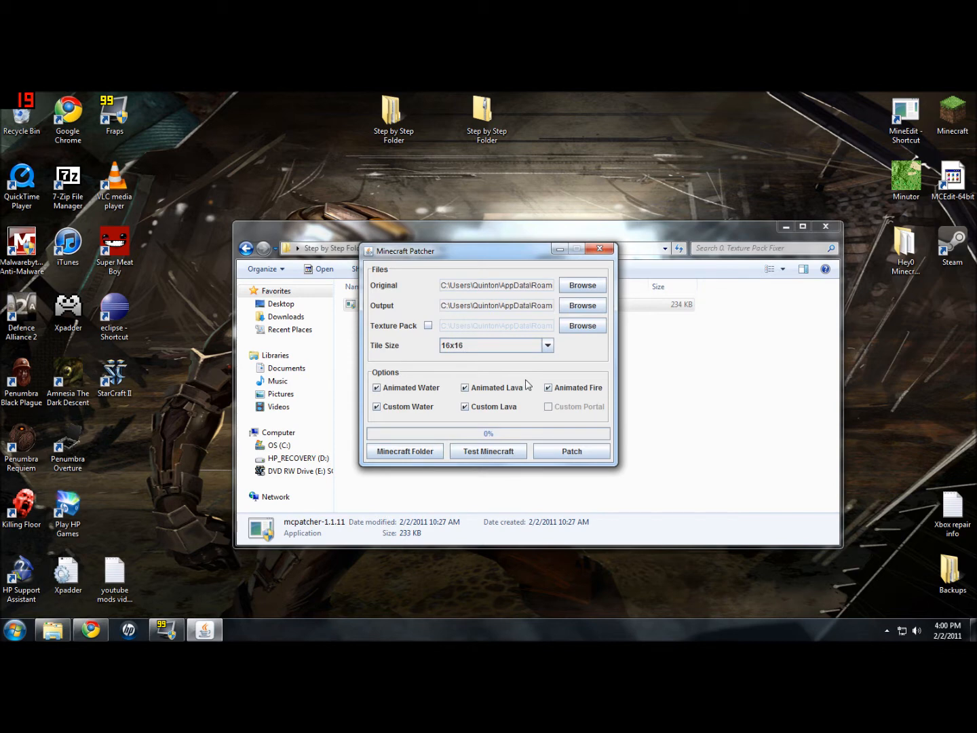
{"action": "mouse_move", "coordinate": [430, 337]}
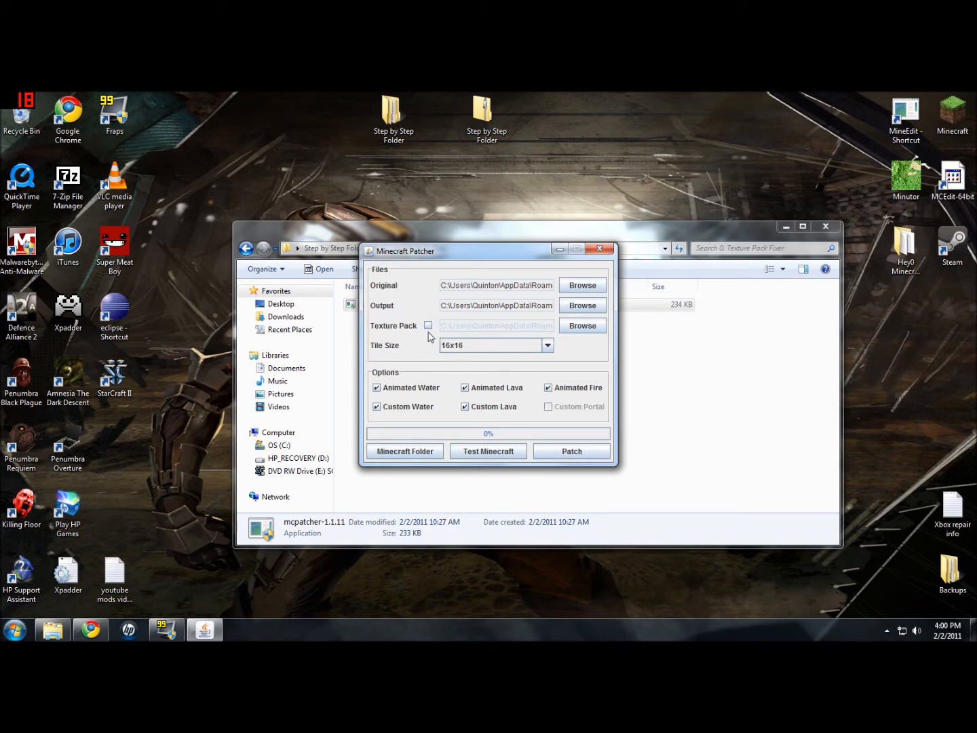
{"action": "left_click", "coordinate": [428, 325]}
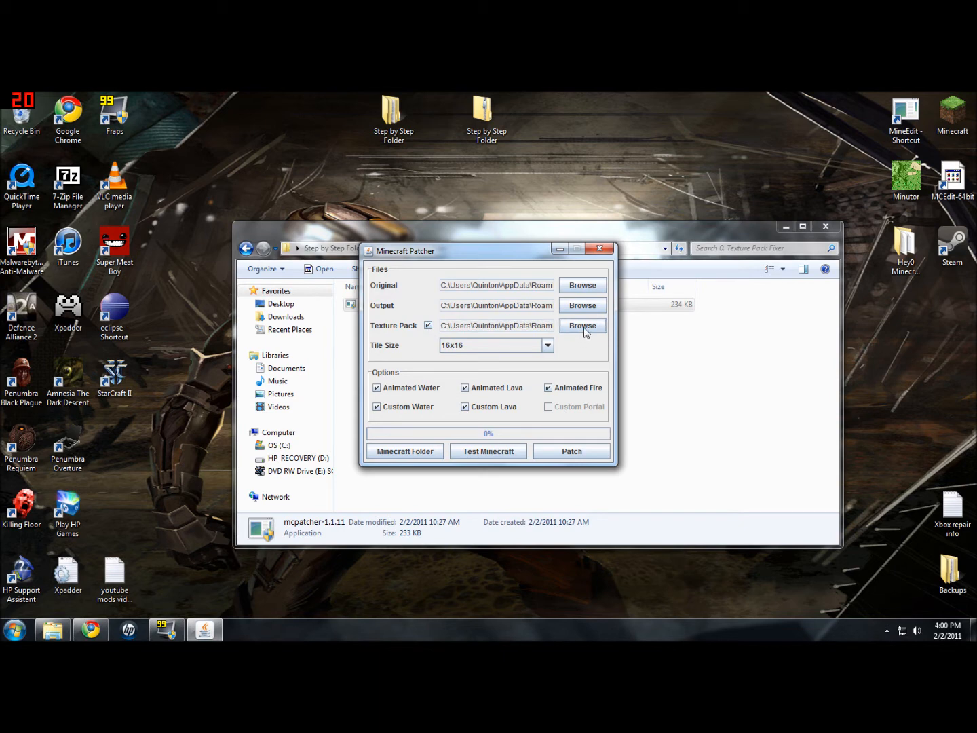
{"action": "left_click", "coordinate": [582, 325]}
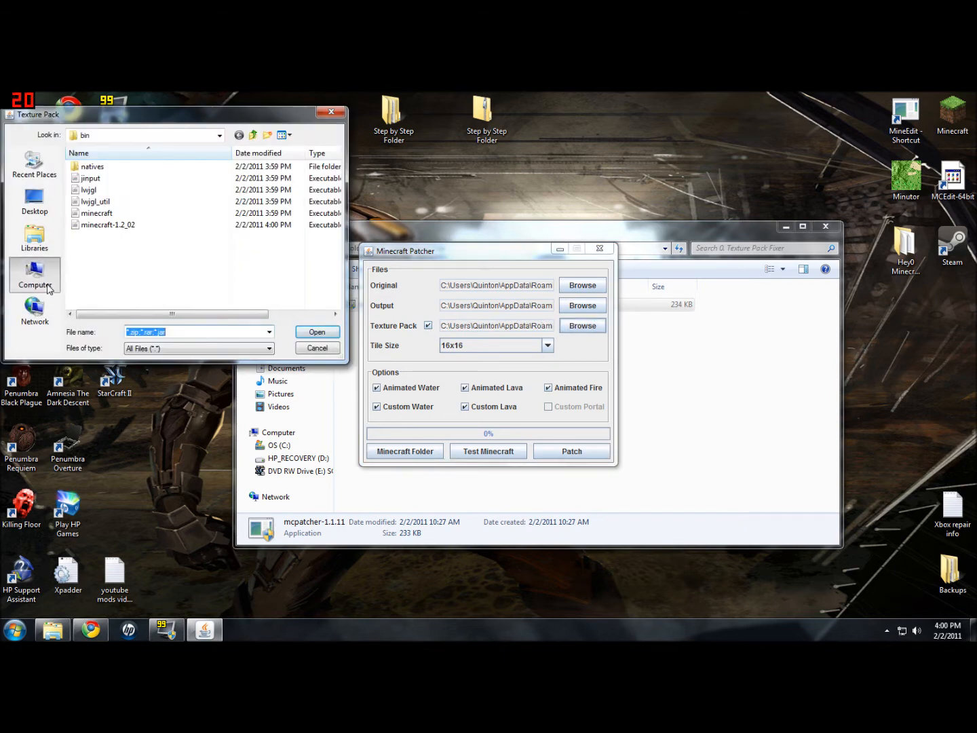
{"action": "left_click", "coordinate": [34, 275]}
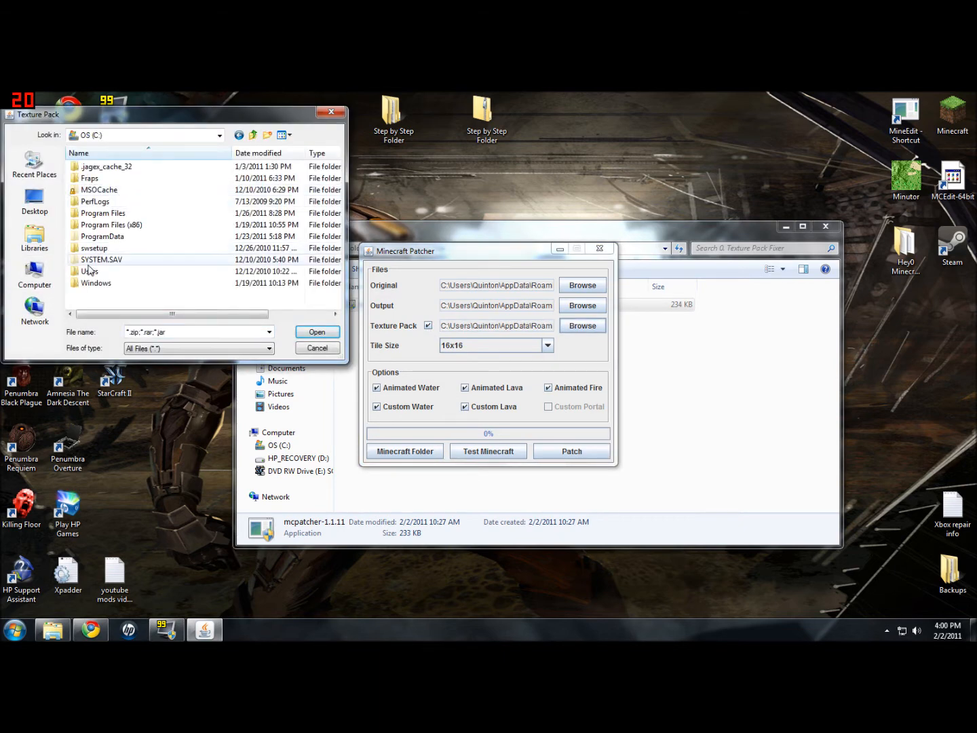
{"action": "double_click", "coordinate": [89, 271]}
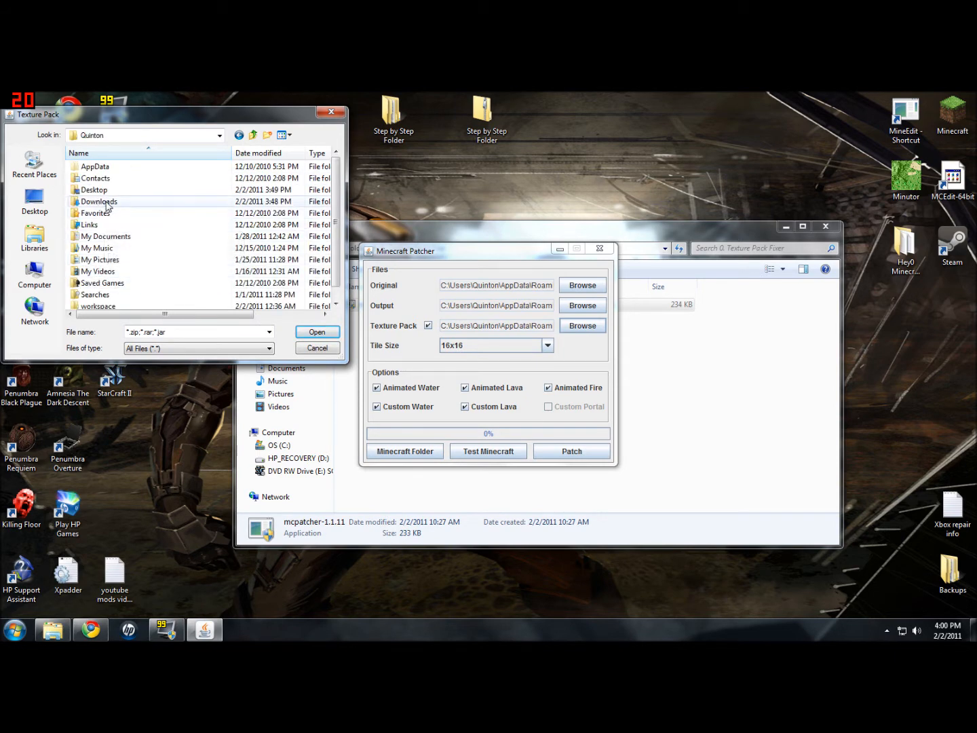
{"action": "double_click", "coordinate": [98, 201]}
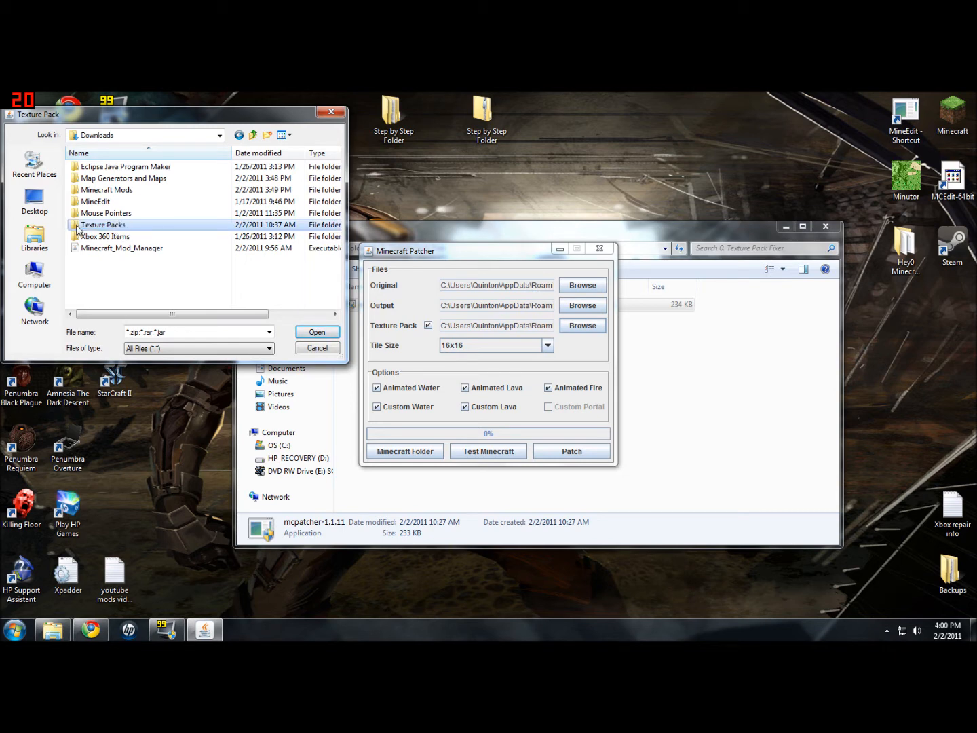
{"action": "double_click", "coordinate": [102, 224]}
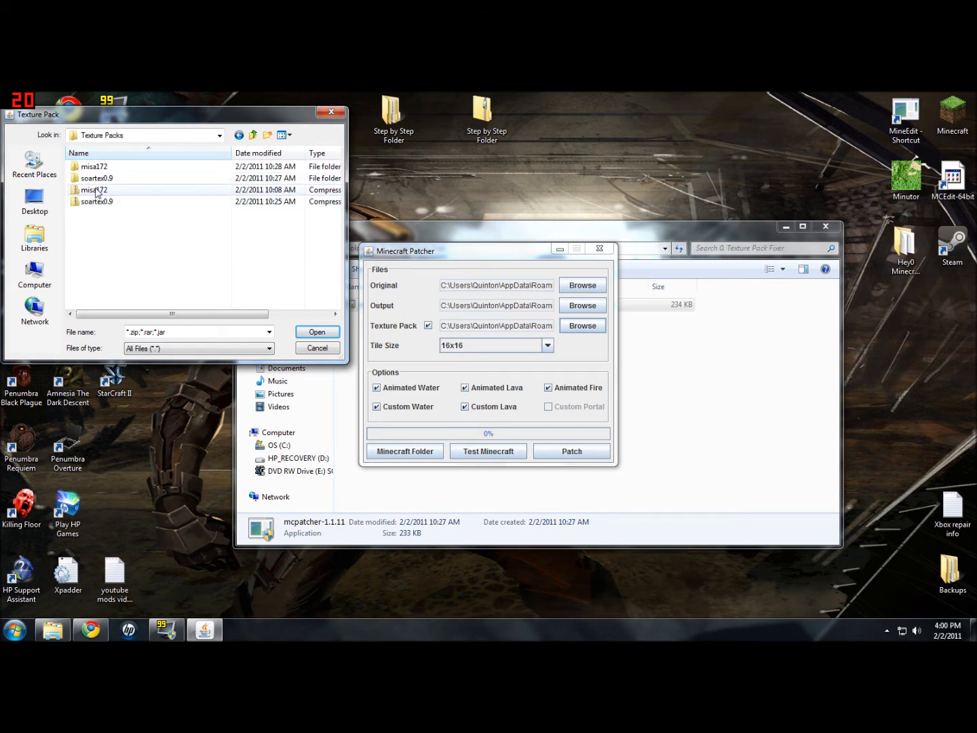
{"action": "mouse_move", "coordinate": [95, 194]}
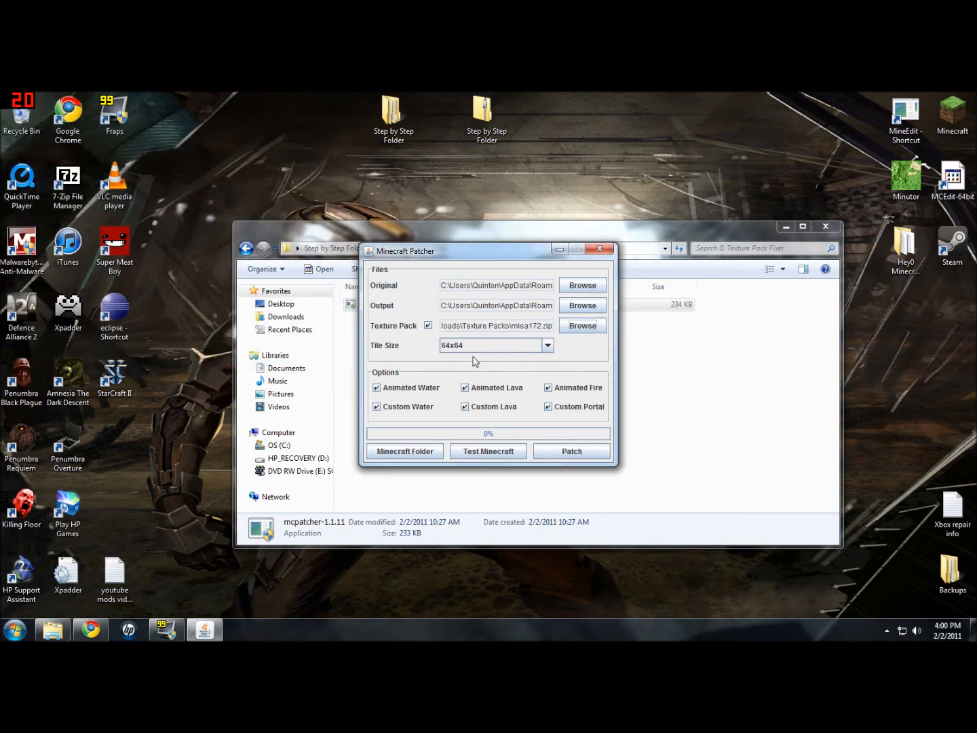
{"action": "mouse_move", "coordinate": [536, 407]}
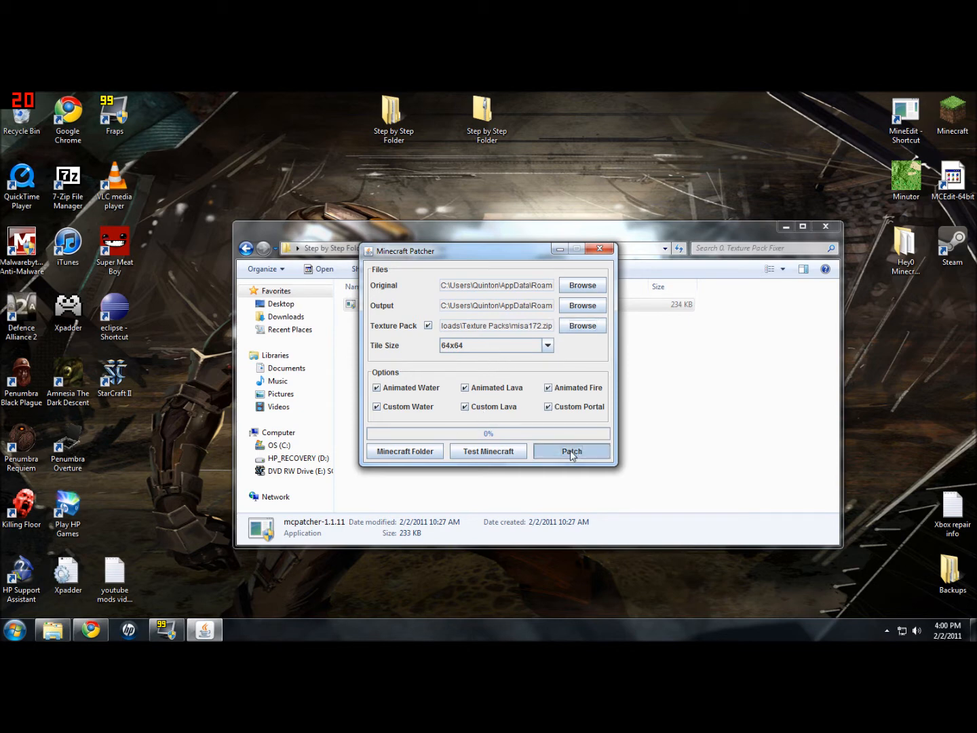
{"action": "left_click", "coordinate": [572, 451]}
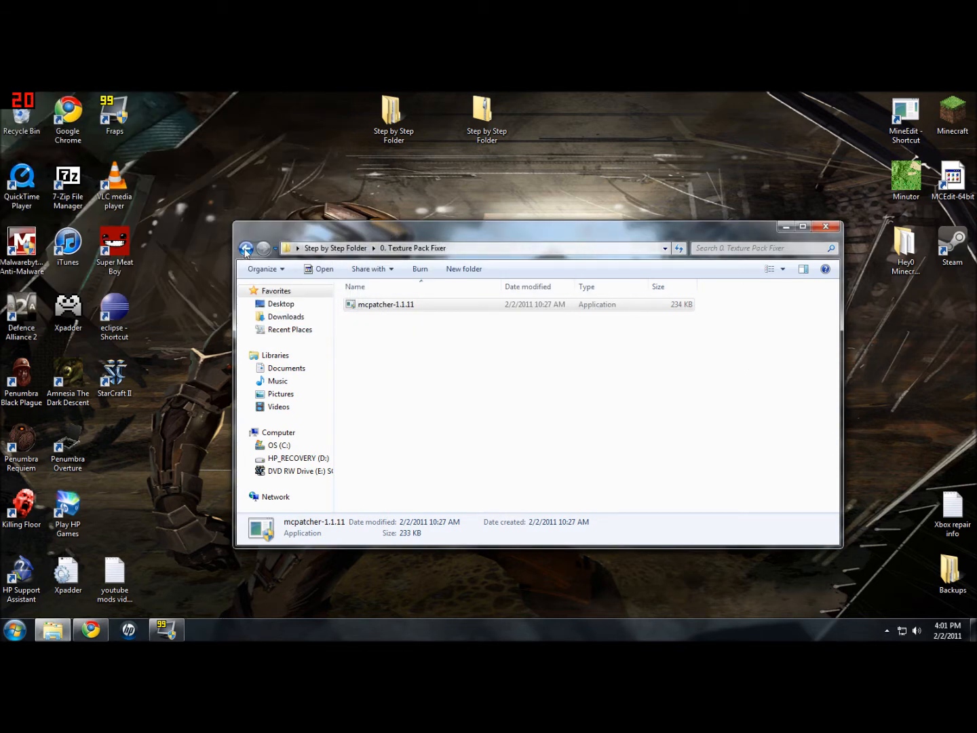
- Open '1. Mods folder' and a second window at AppData\Roaming\.minecraft
{"action": "left_click", "coordinate": [247, 248]}
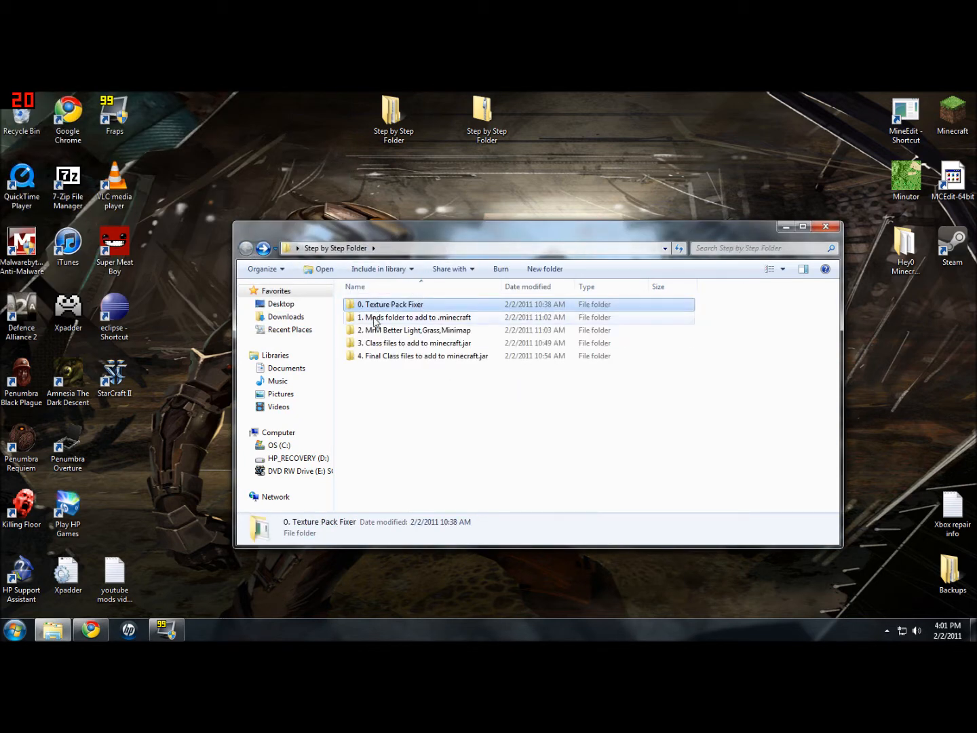
{"action": "double_click", "coordinate": [406, 317]}
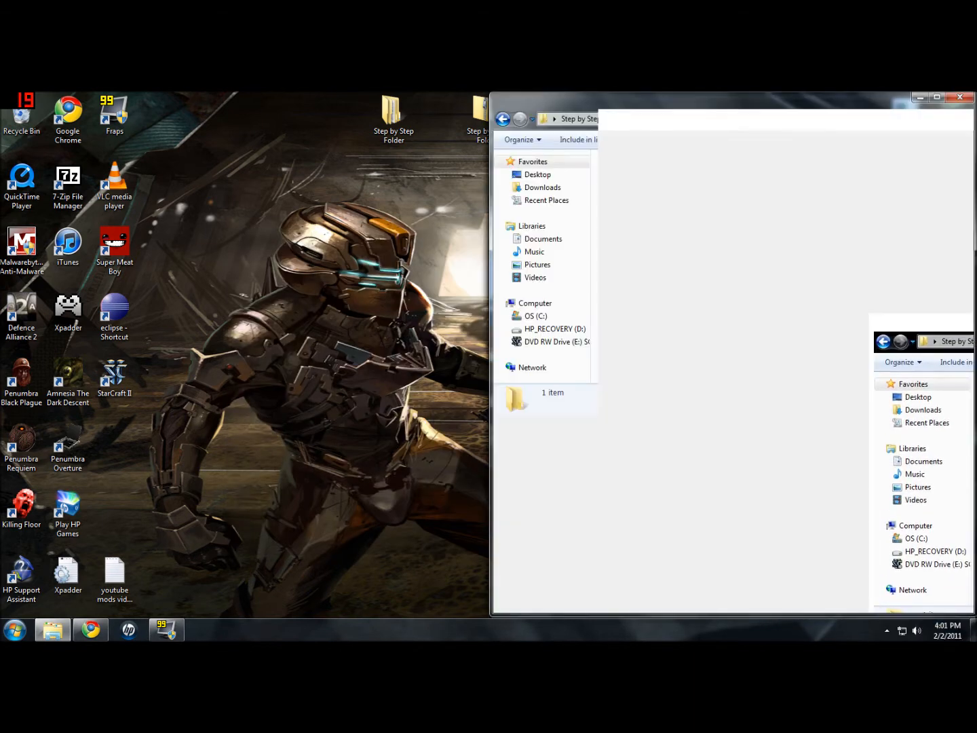
{"action": "left_click", "coordinate": [14, 630]}
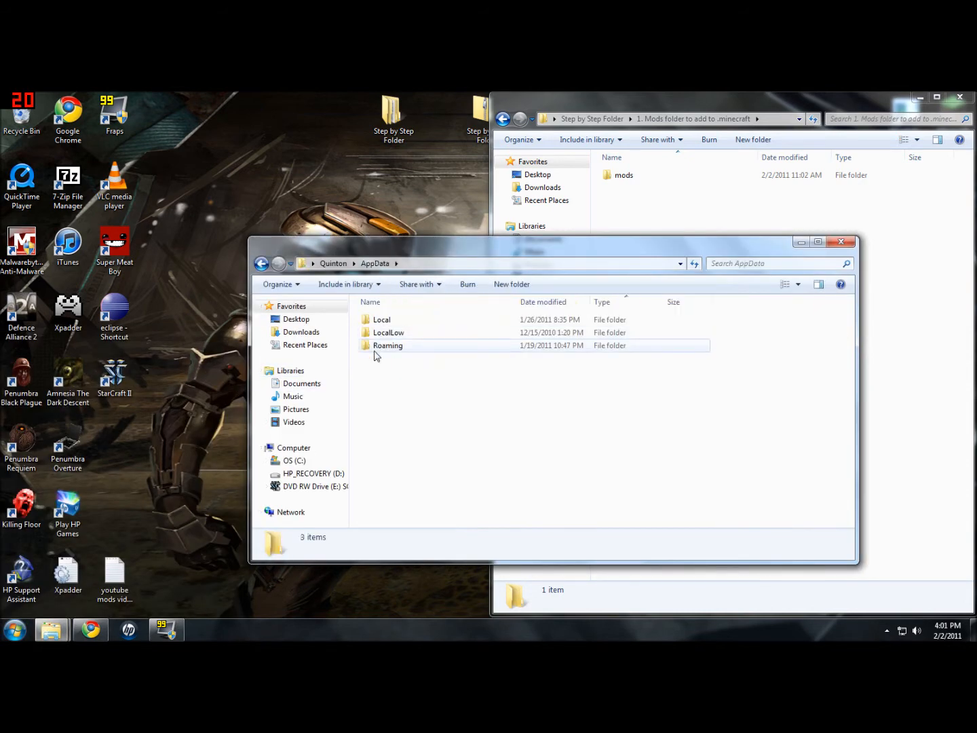
{"action": "double_click", "coordinate": [388, 344]}
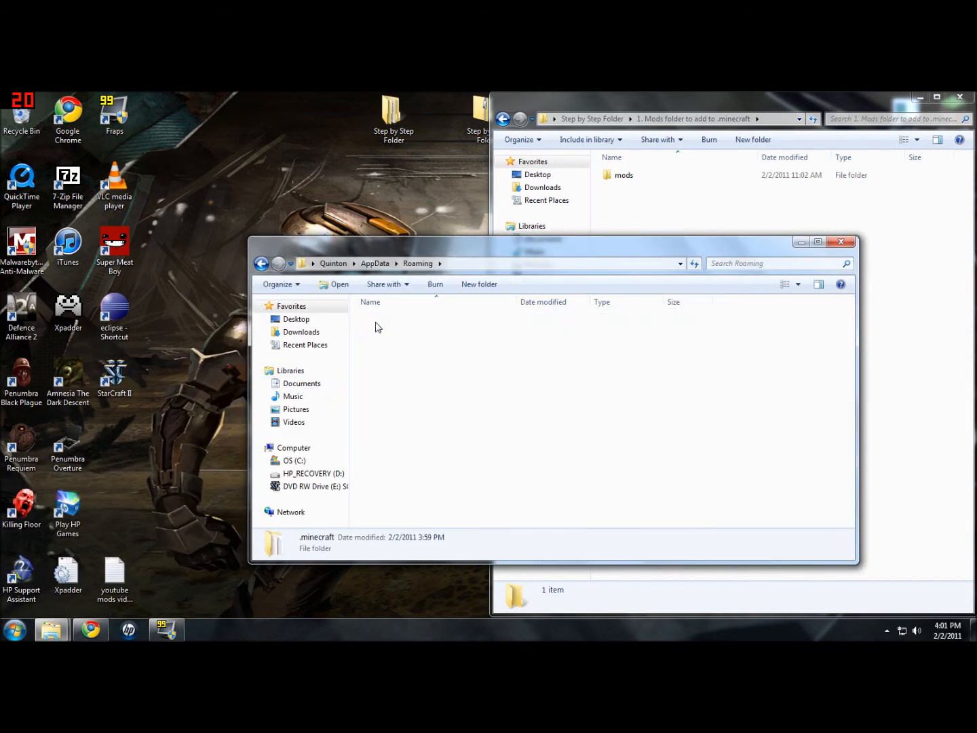
{"action": "double_click", "coordinate": [316, 536]}
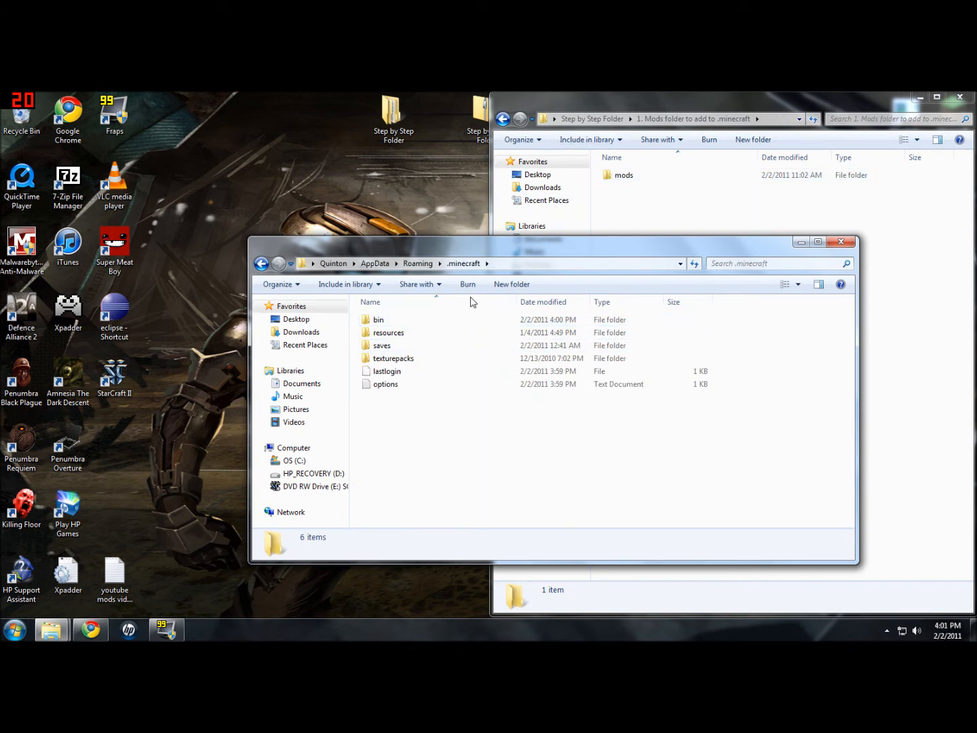
- Paste the mods folder into .minecraft, close that window, and return to Step by Step Folder
{"action": "left_click", "coordinate": [623, 175]}
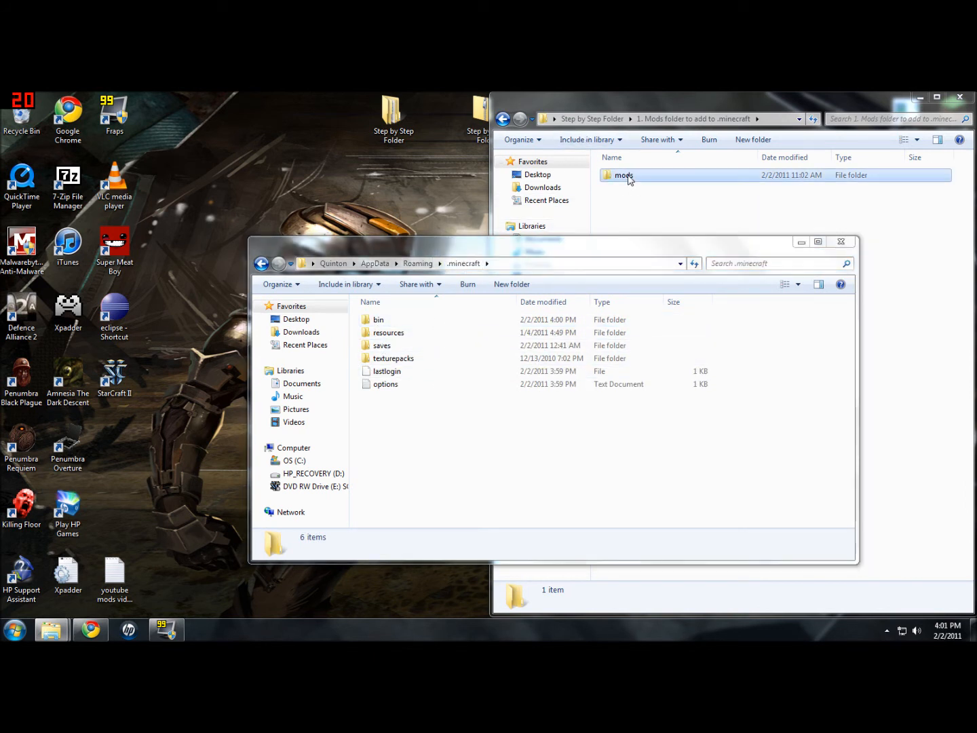
{"action": "right_click", "coordinate": [622, 175]}
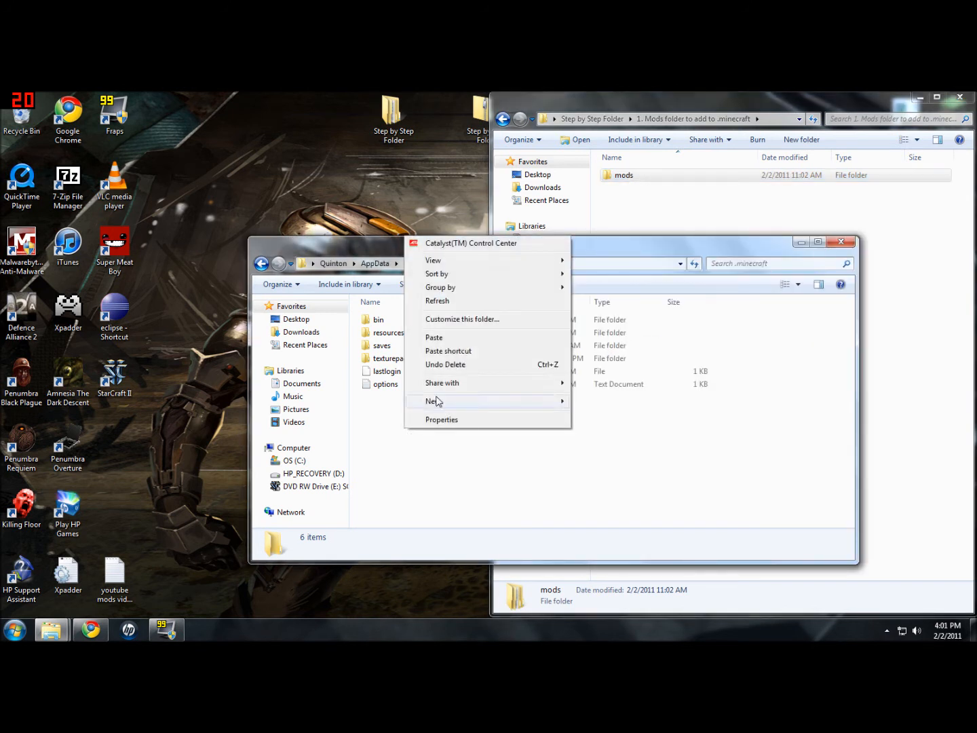
{"action": "left_click", "coordinate": [433, 337]}
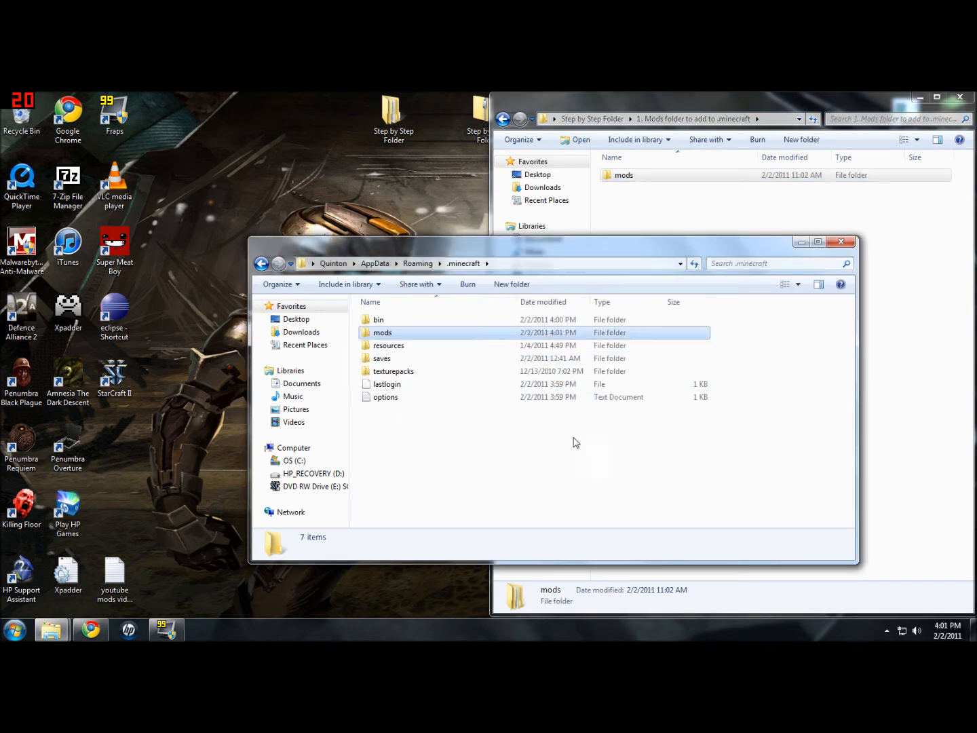
{"action": "left_click", "coordinate": [380, 332]}
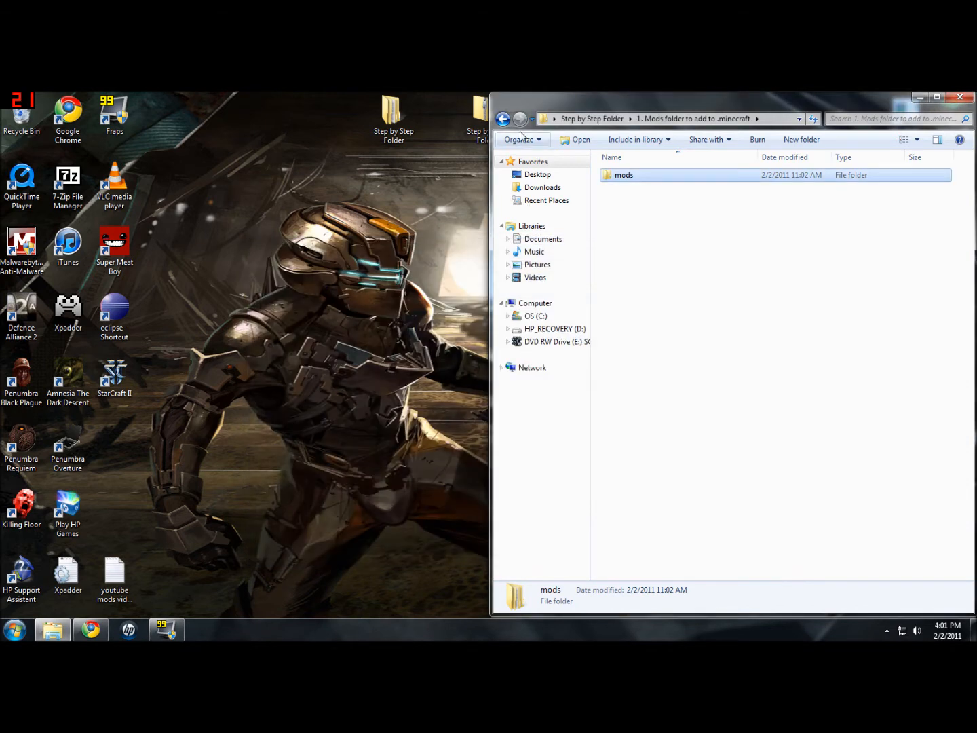
{"action": "left_click", "coordinate": [502, 119]}
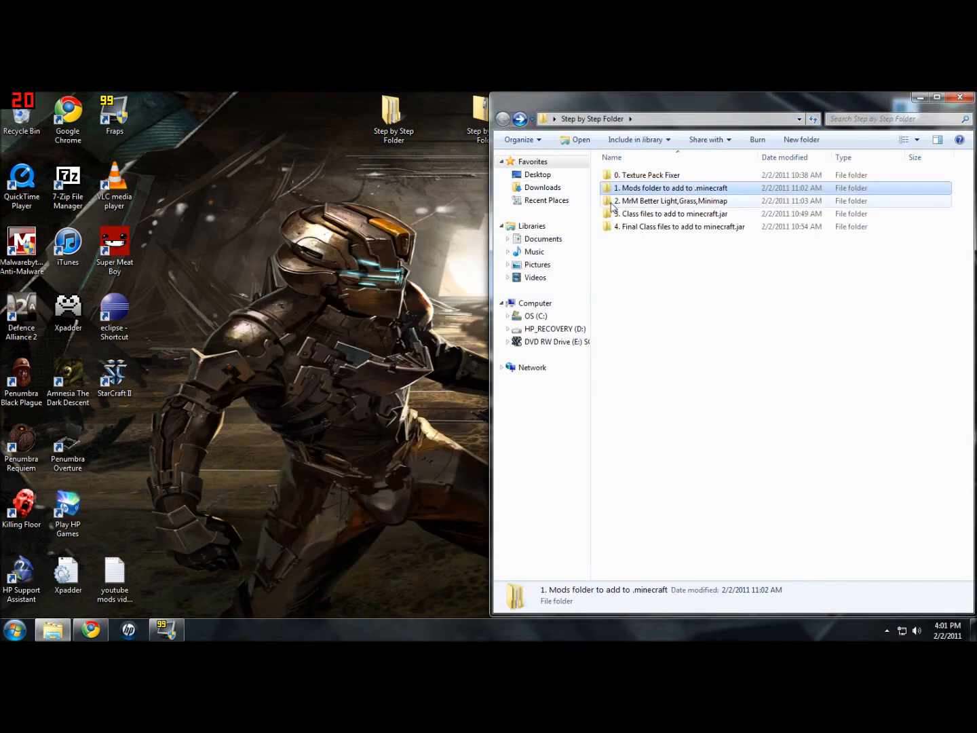
- Launch MrMPatcher, tick Better Light, Better Grass and SimpleMap, and browse for the output file
{"action": "double_click", "coordinate": [674, 200]}
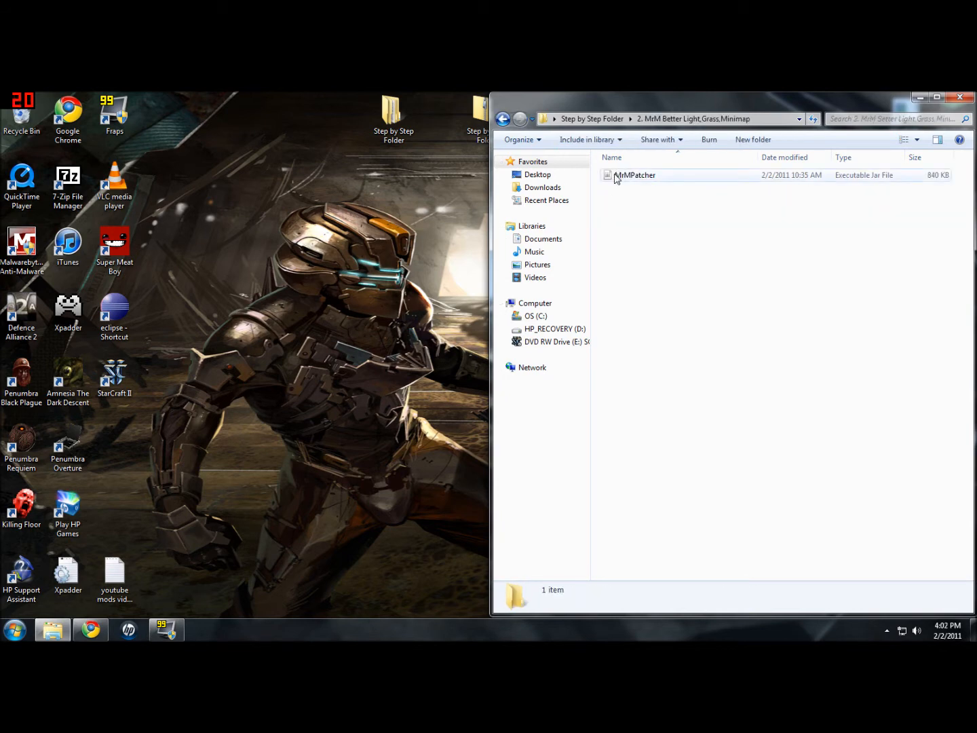
{"action": "left_click", "coordinate": [635, 175]}
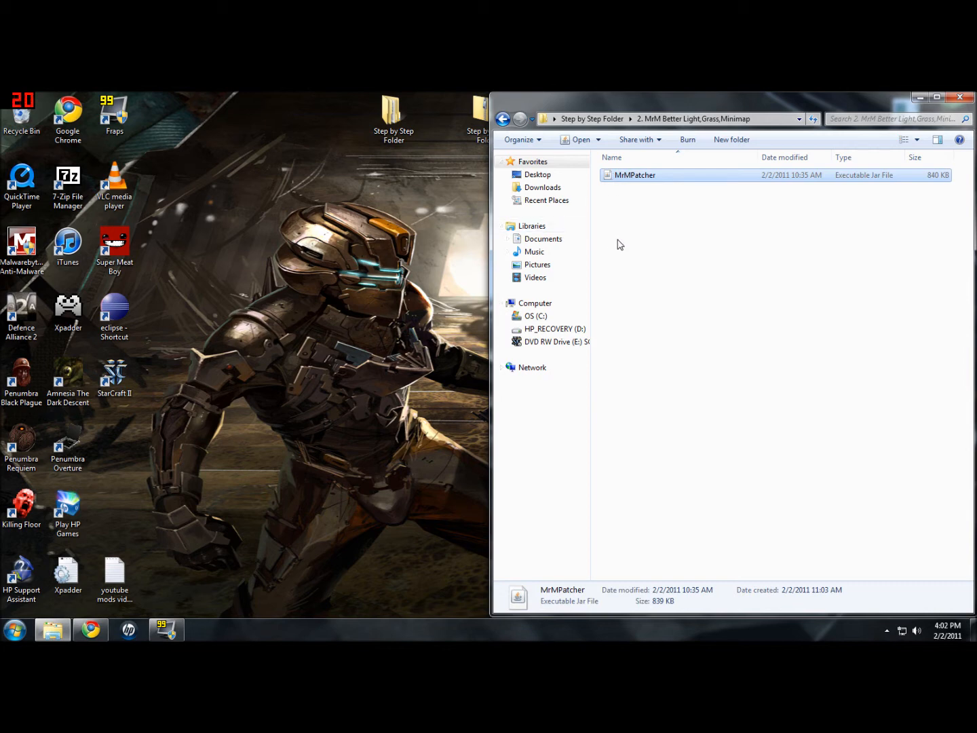
{"action": "double_click", "coordinate": [635, 175]}
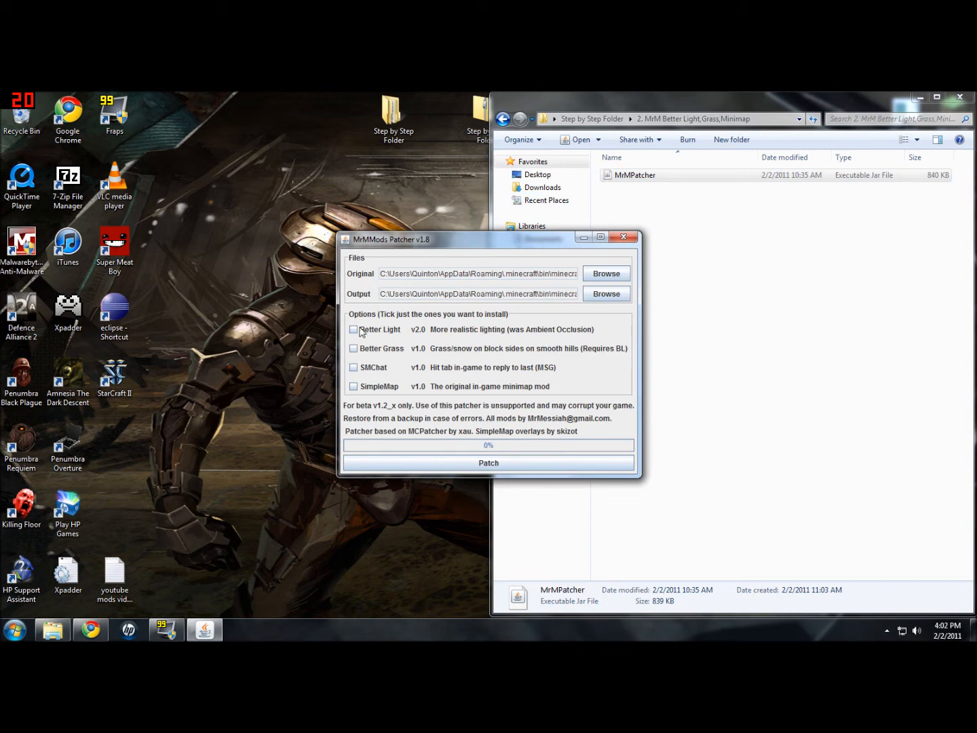
{"action": "left_click", "coordinate": [353, 329]}
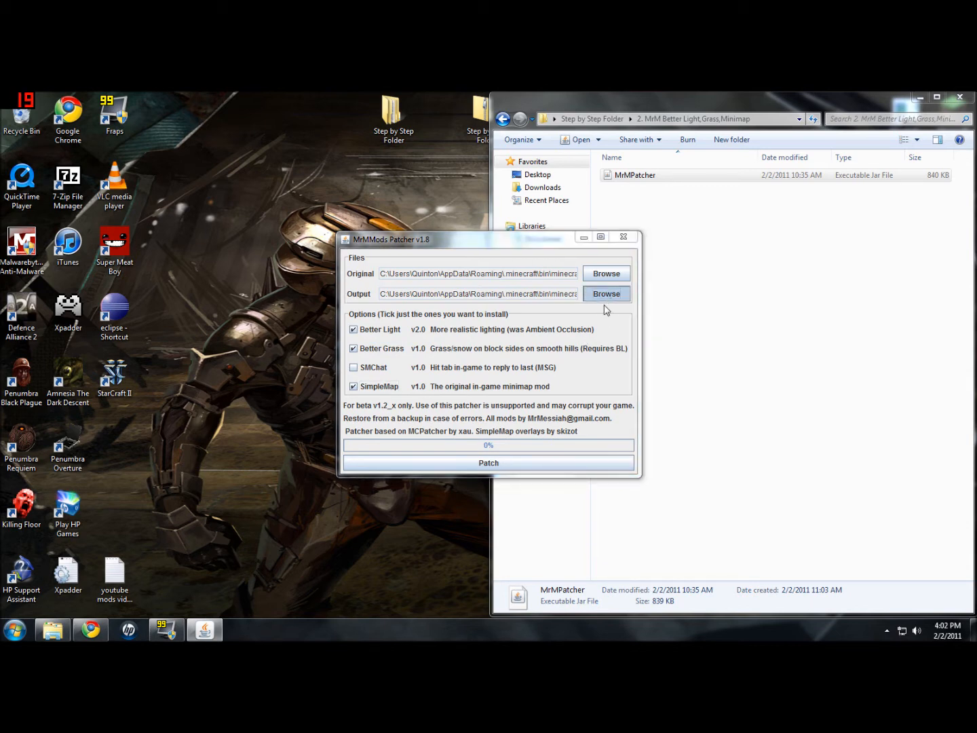
{"action": "left_click", "coordinate": [606, 293]}
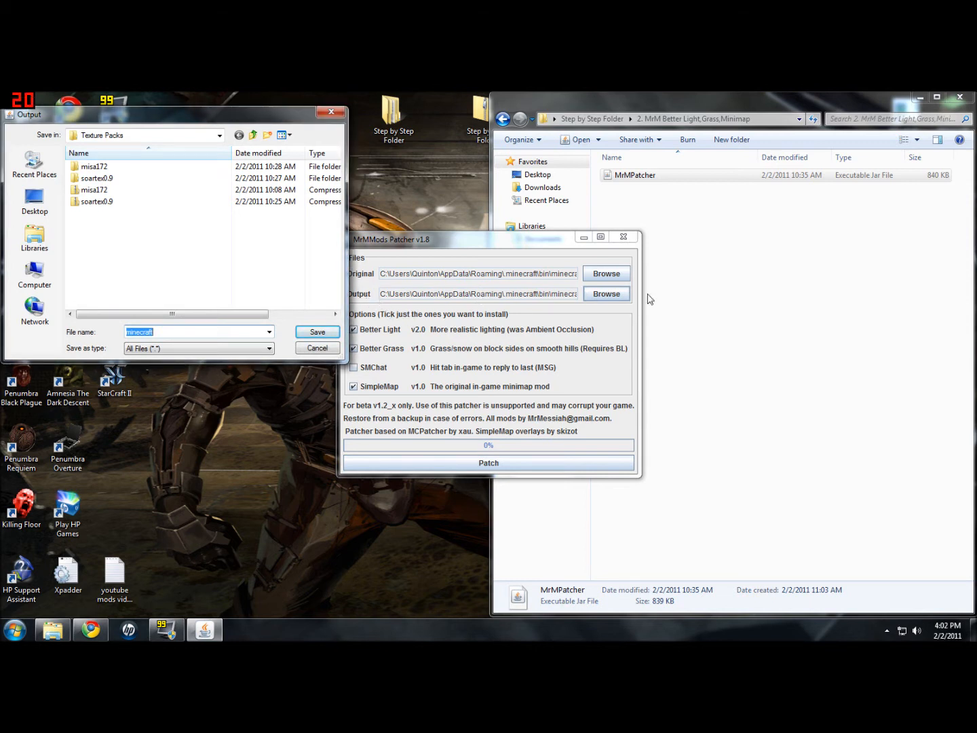
- Navigate the Output dialog from drive C into the .minecraft\bin folder
{"action": "left_click", "coordinate": [35, 273]}
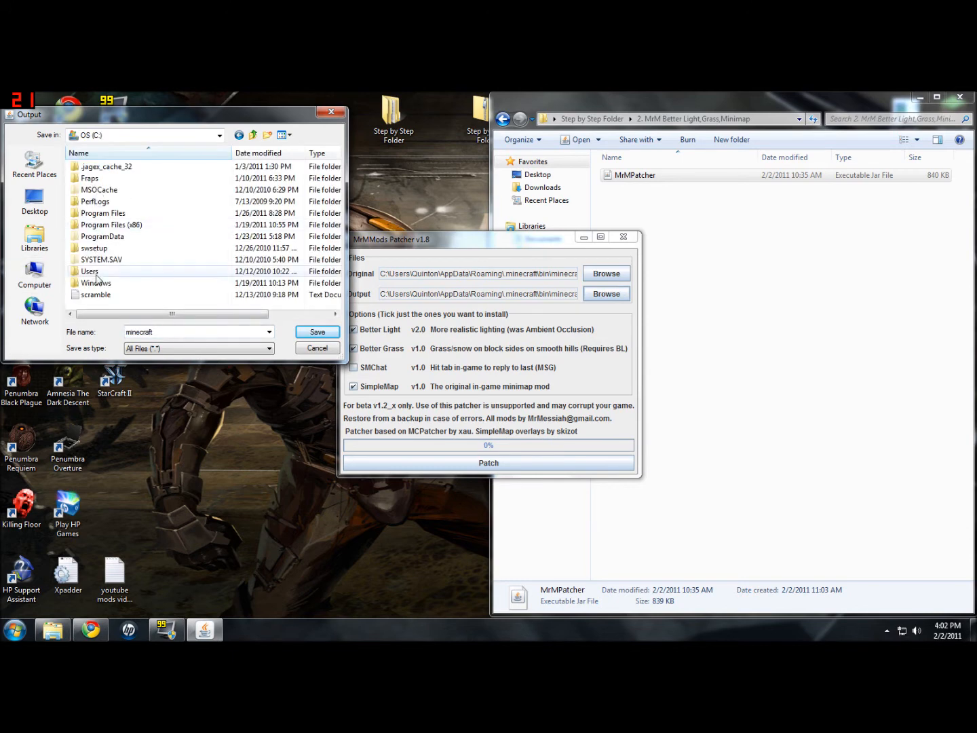
{"action": "double_click", "coordinate": [91, 271]}
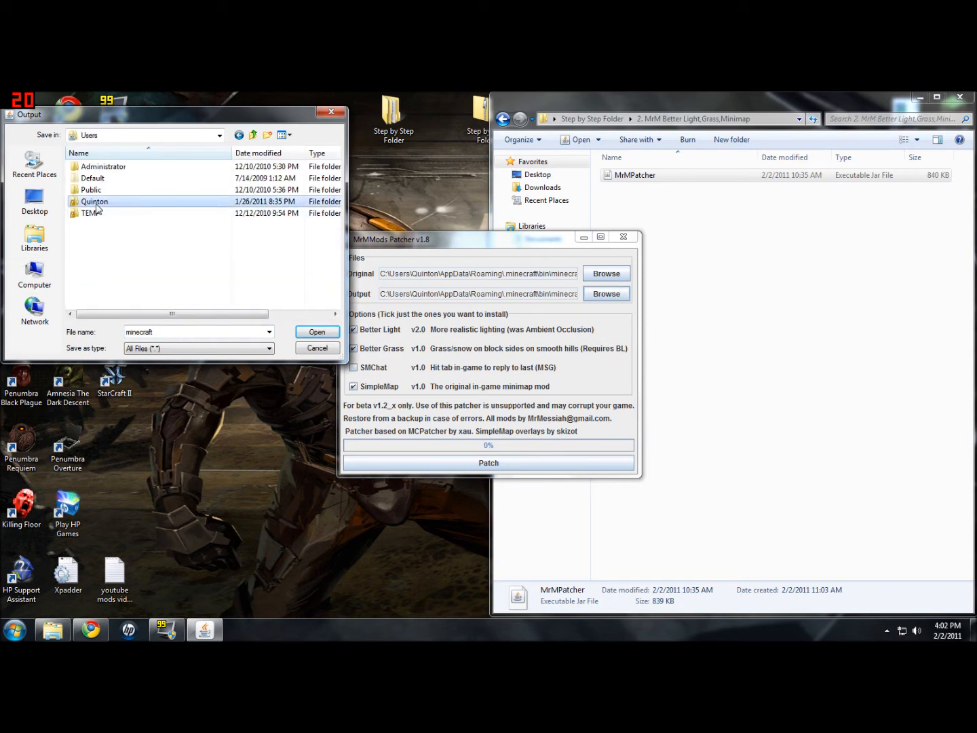
{"action": "double_click", "coordinate": [95, 202]}
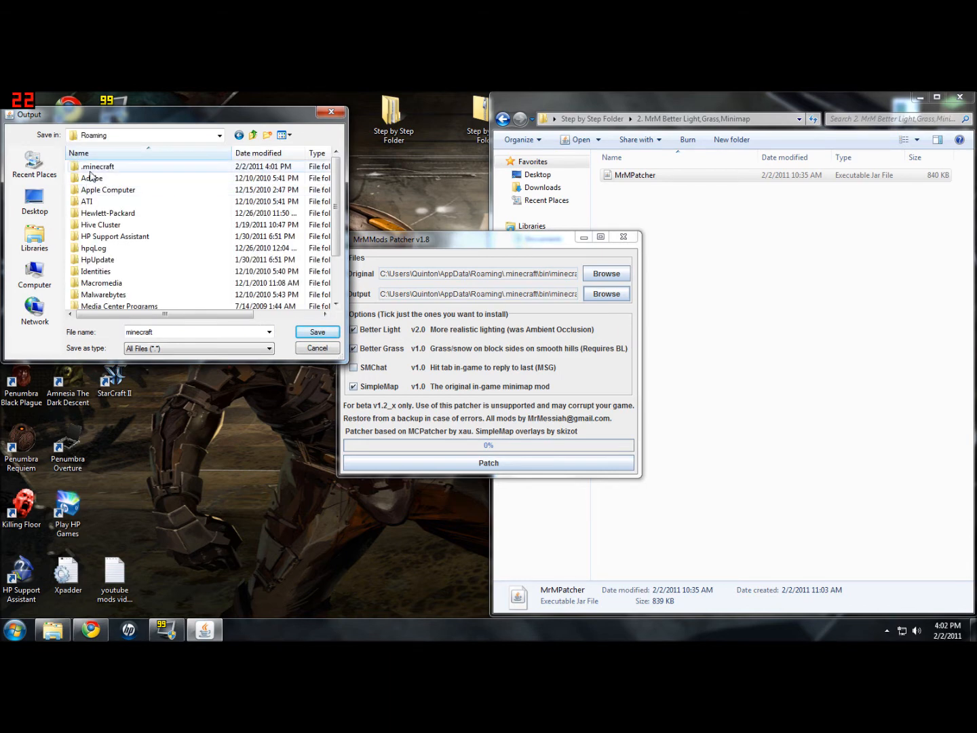
{"action": "double_click", "coordinate": [99, 166]}
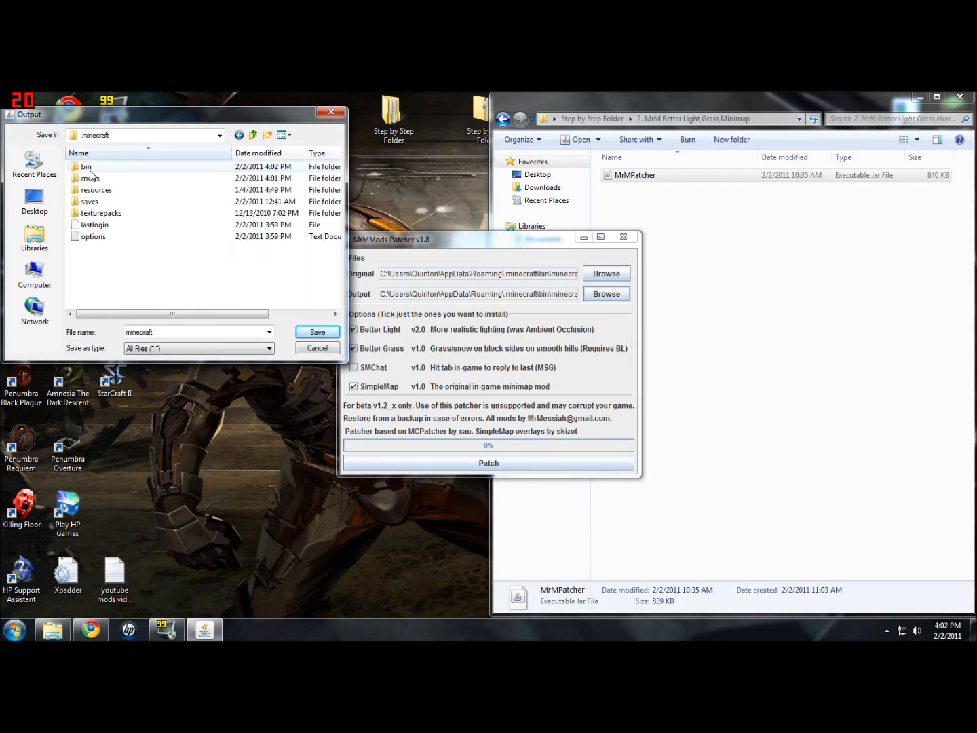
{"action": "double_click", "coordinate": [86, 167]}
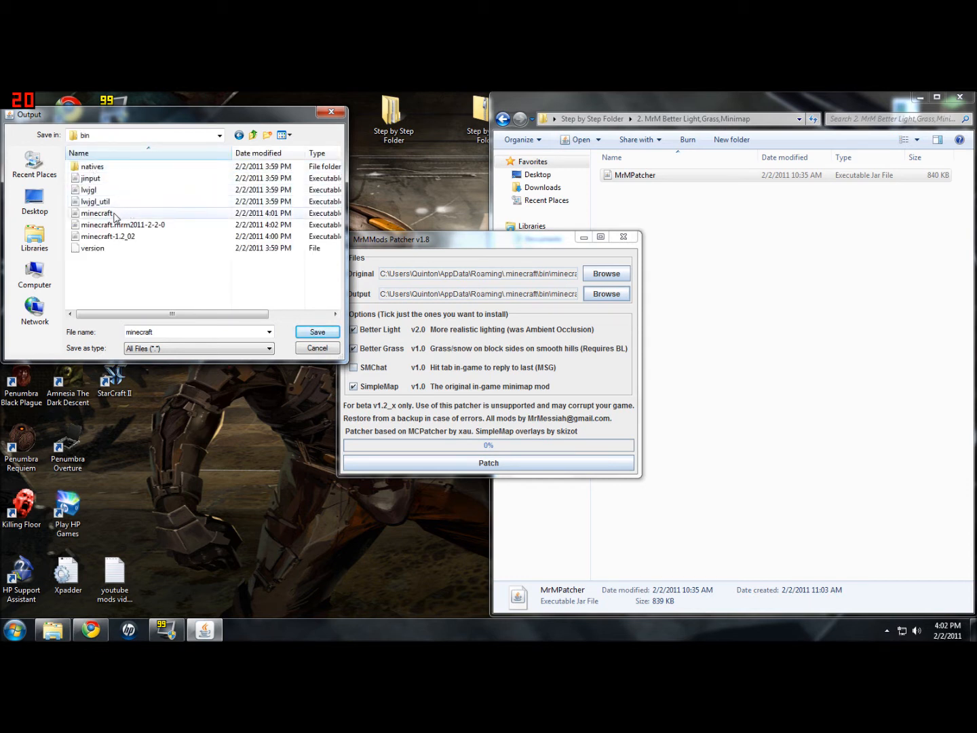
{"action": "mouse_move", "coordinate": [110, 216]}
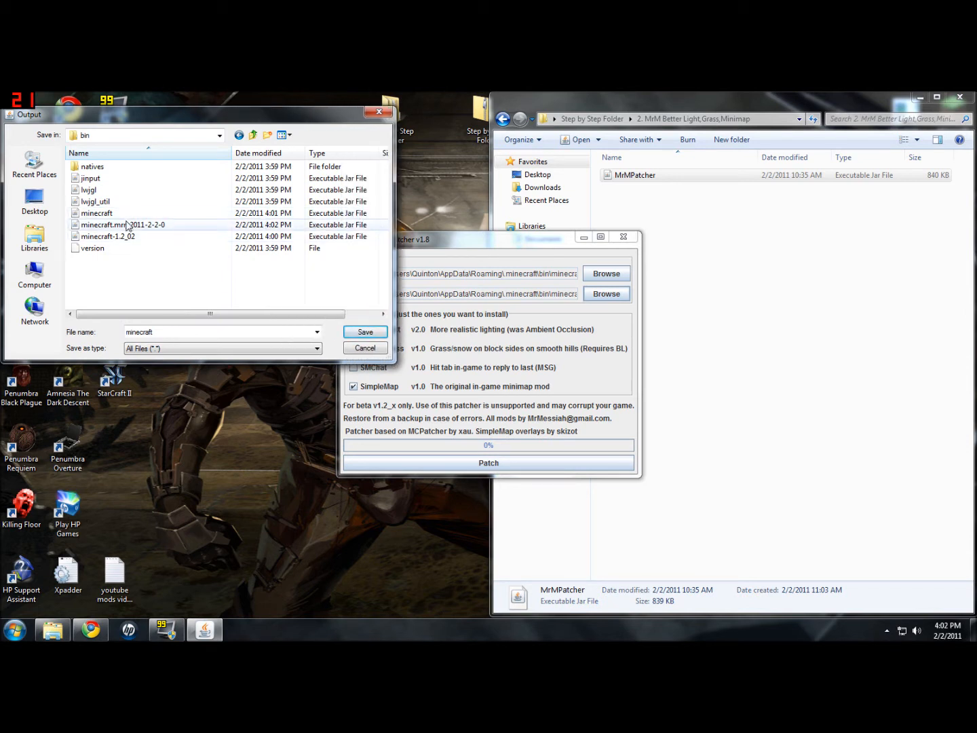
{"action": "mouse_move", "coordinate": [149, 231]}
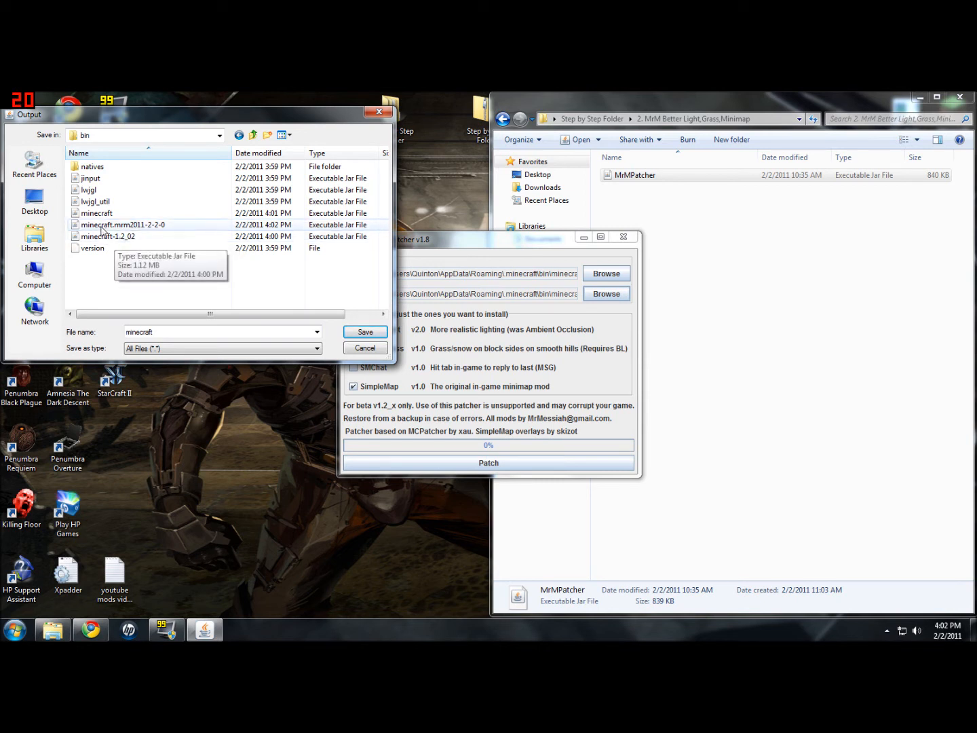
{"action": "mouse_move", "coordinate": [100, 213]}
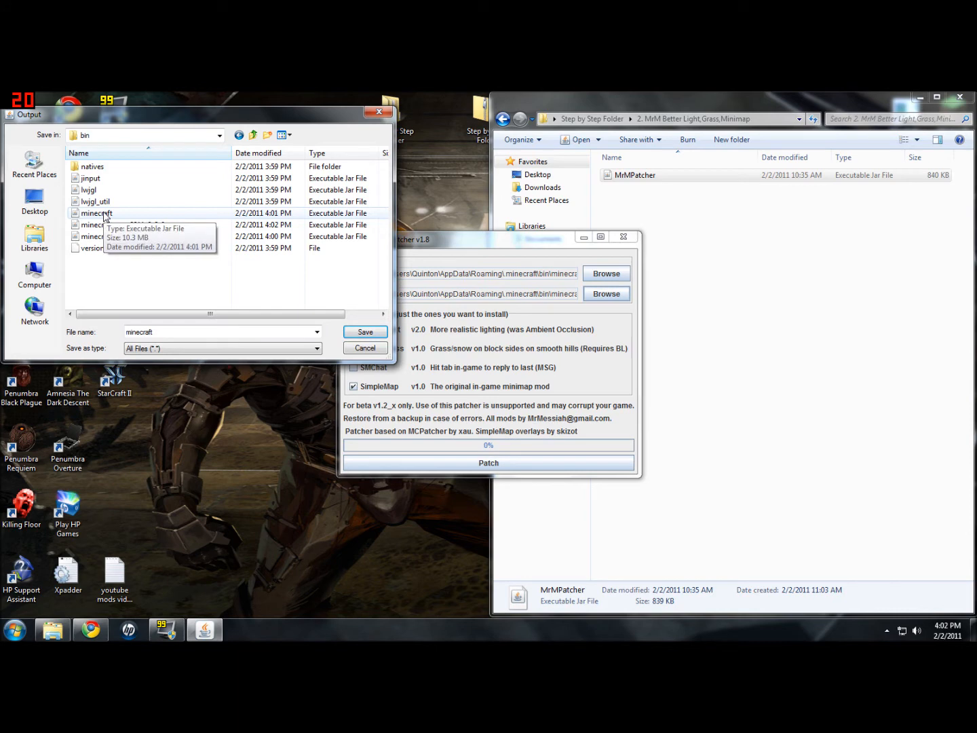
- Overwrite minecraft.jar as the output, run the patch, and close the success log
{"action": "left_click", "coordinate": [365, 331]}
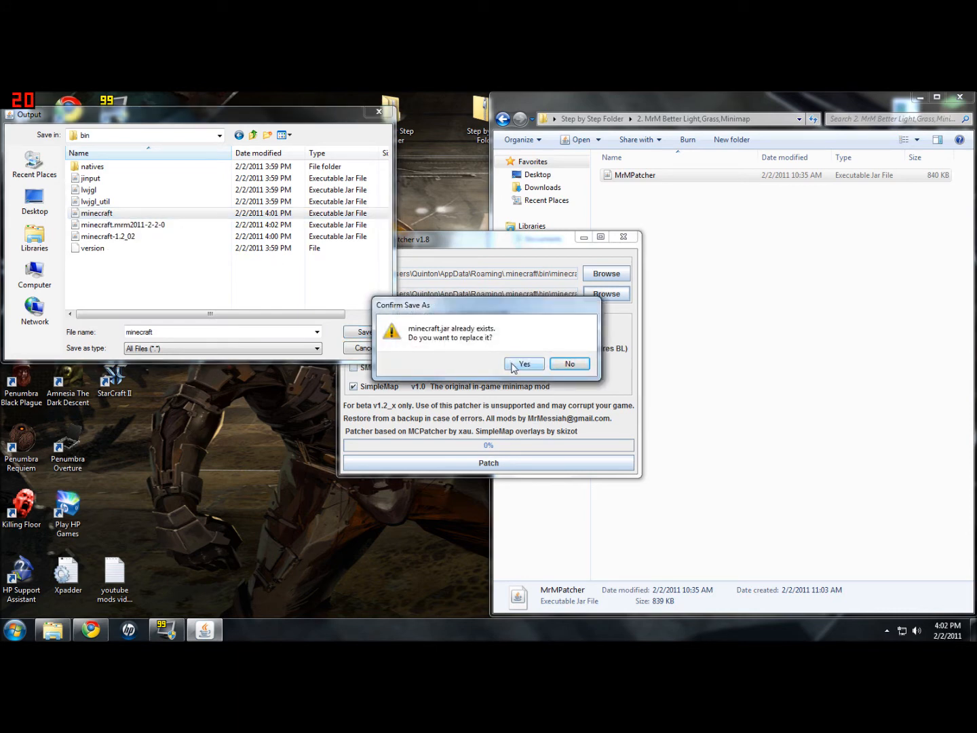
{"action": "left_click", "coordinate": [523, 364]}
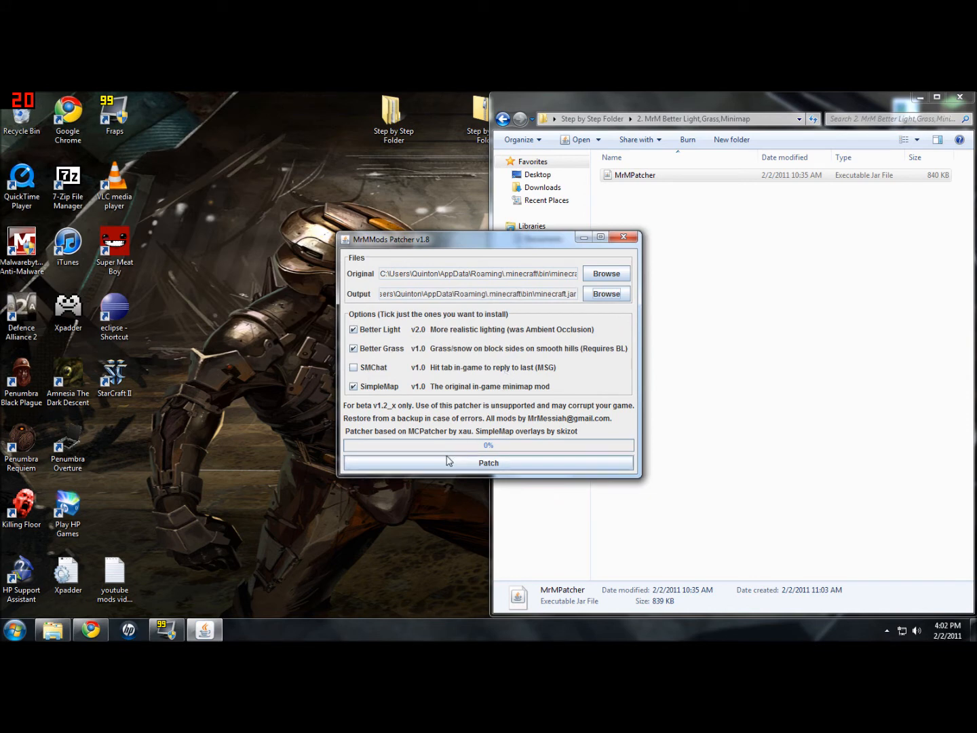
{"action": "left_click", "coordinate": [488, 463]}
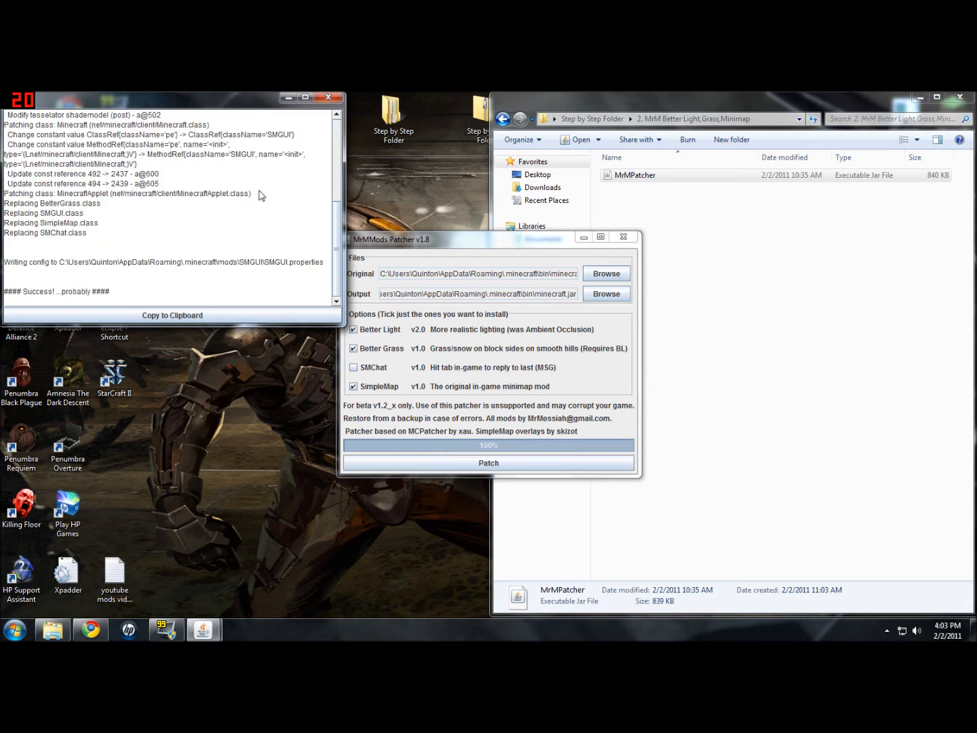
{"action": "left_click", "coordinate": [328, 97]}
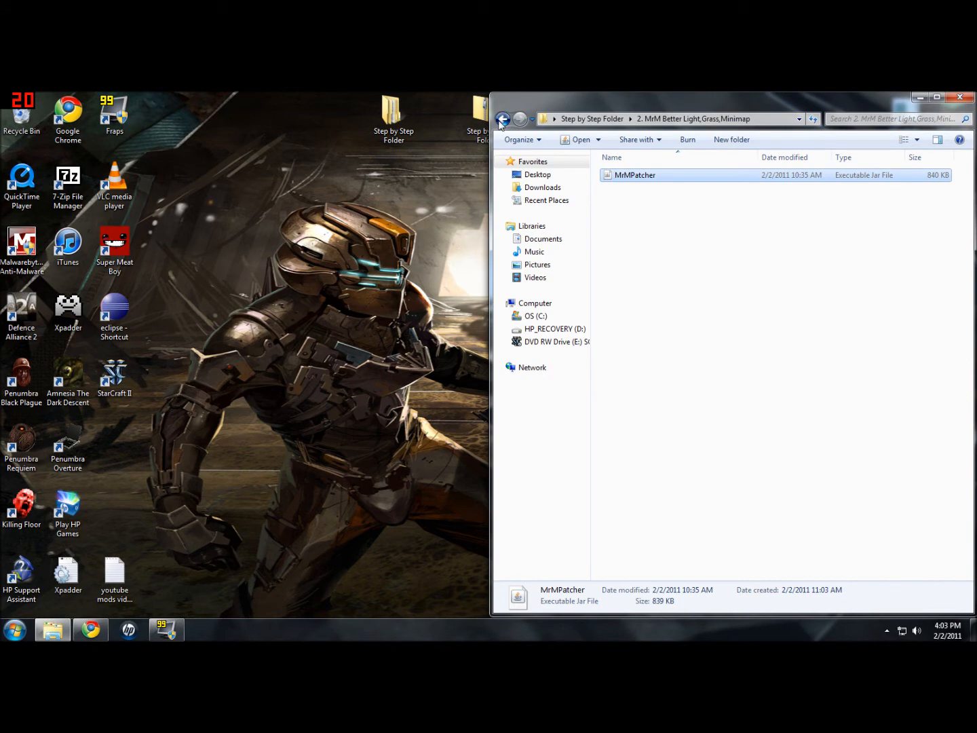
- Open minecraft.jar in 7-Zip and copy the step 3 class files into it
{"action": "left_click", "coordinate": [503, 119]}
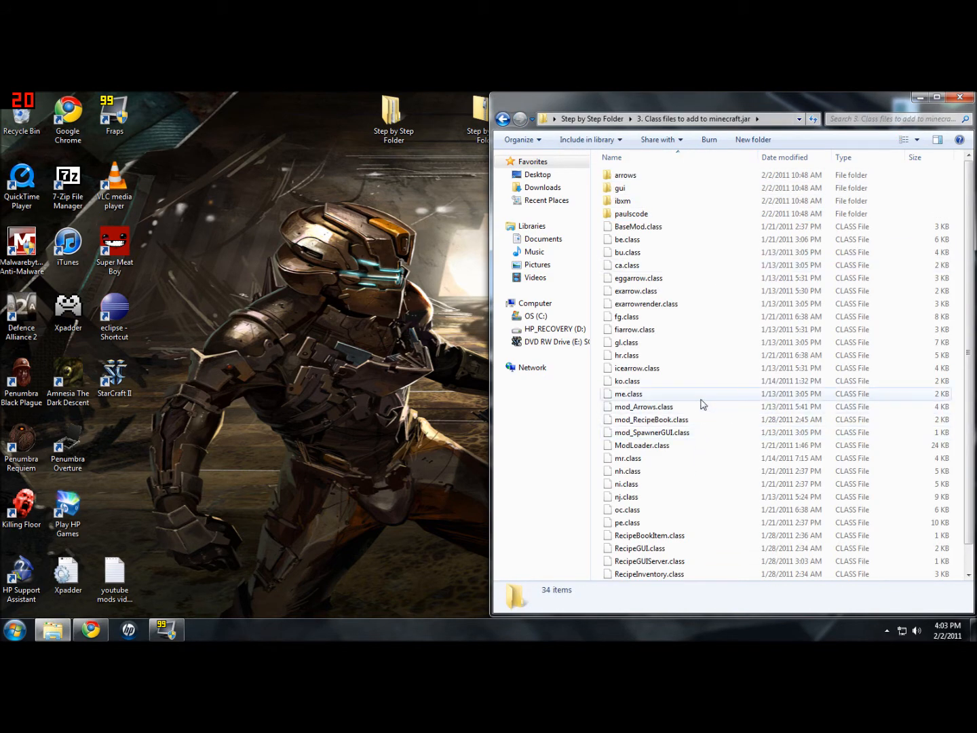
{"action": "mouse_move", "coordinate": [689, 381]}
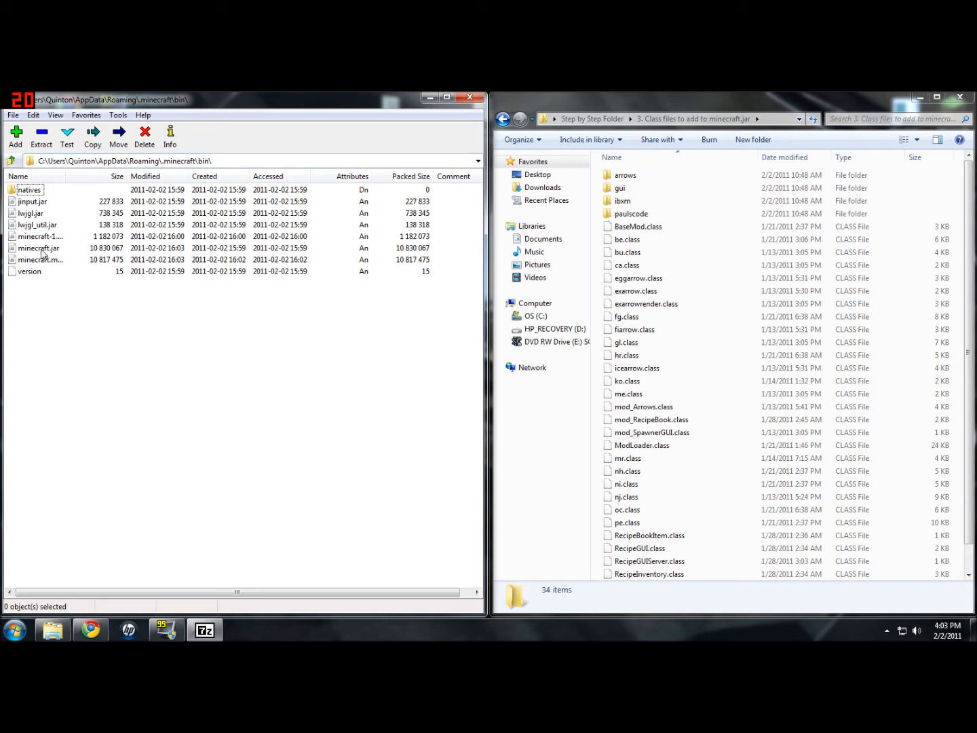
{"action": "double_click", "coordinate": [37, 248]}
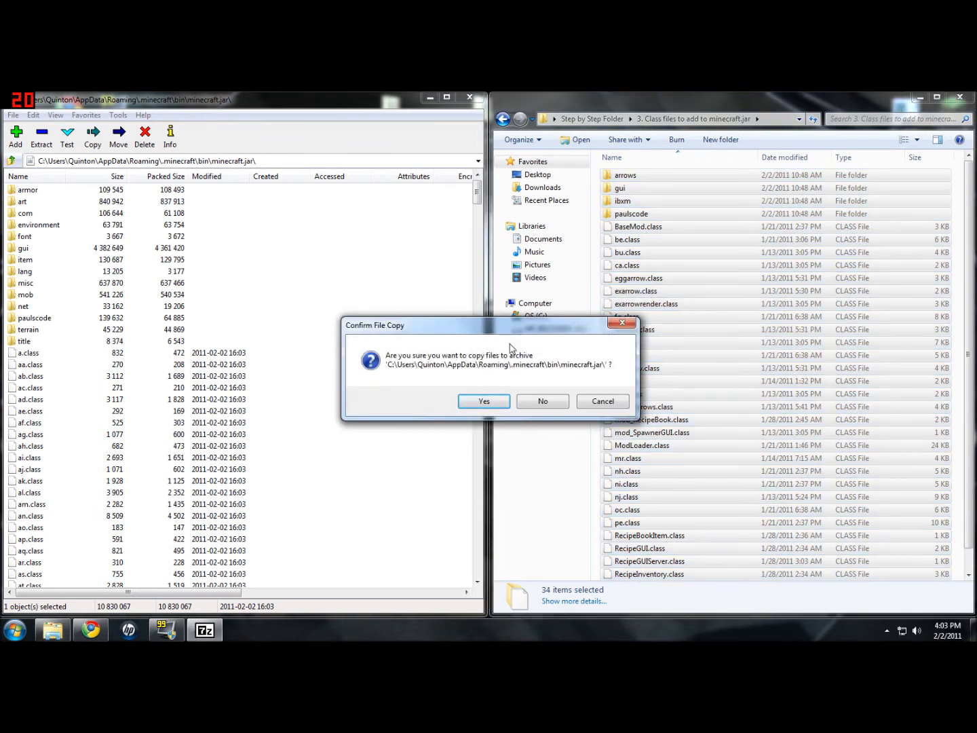
{"action": "left_click", "coordinate": [484, 401]}
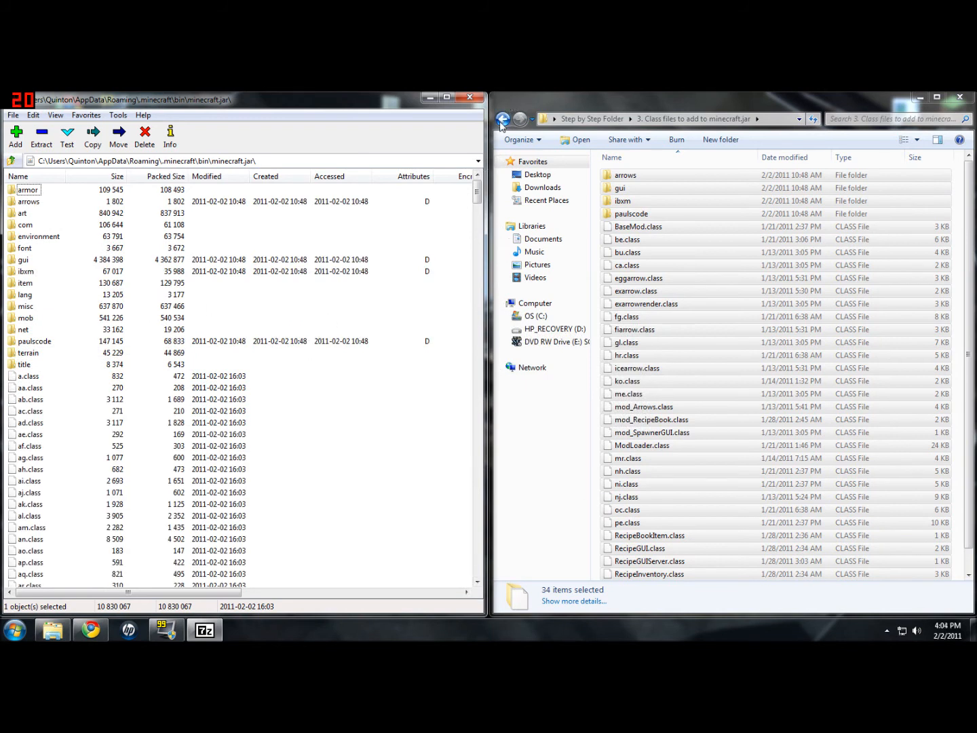
- Copy all thirteen class files from folder 4 into minecraft.jar, then close 7-Zip
{"action": "left_click", "coordinate": [501, 119]}
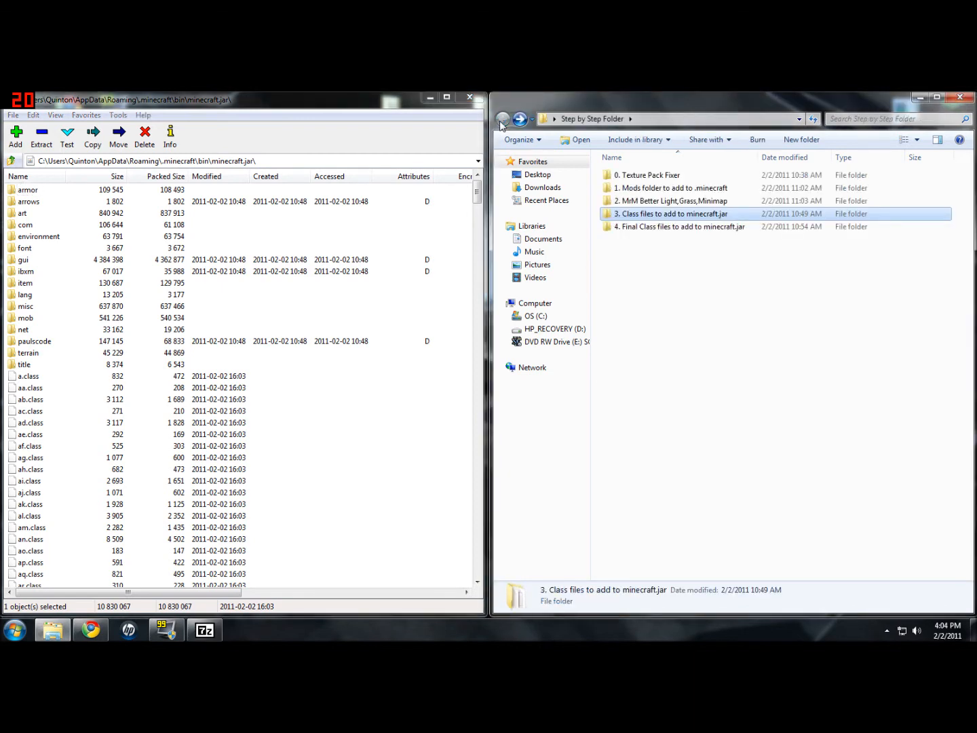
{"action": "double_click", "coordinate": [681, 226]}
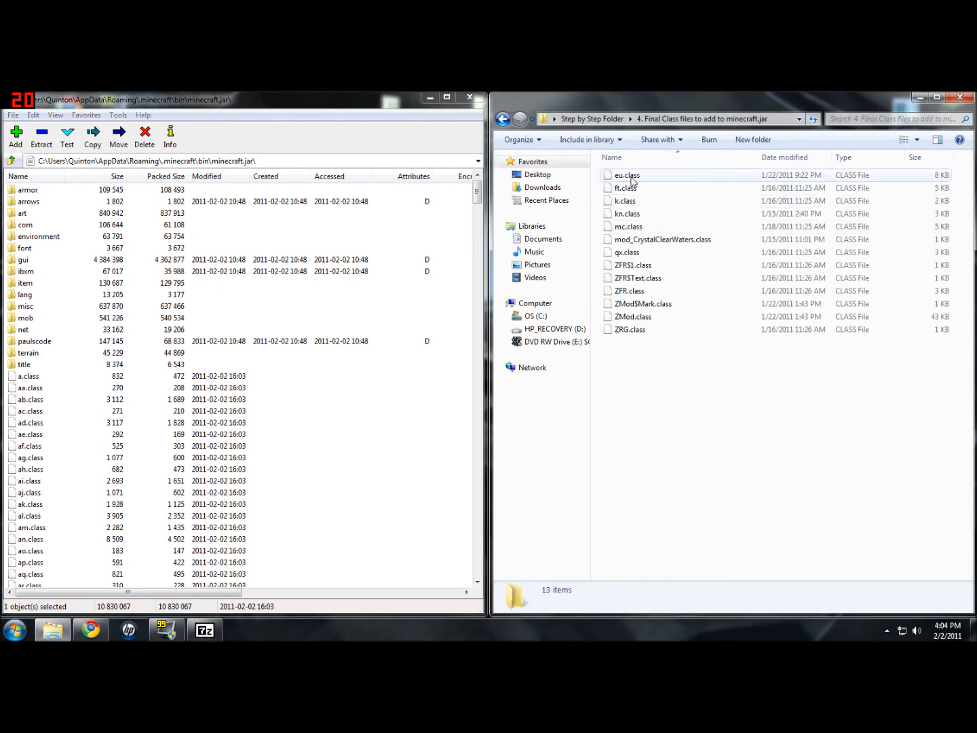
{"action": "key", "text": "ctrl+a"}
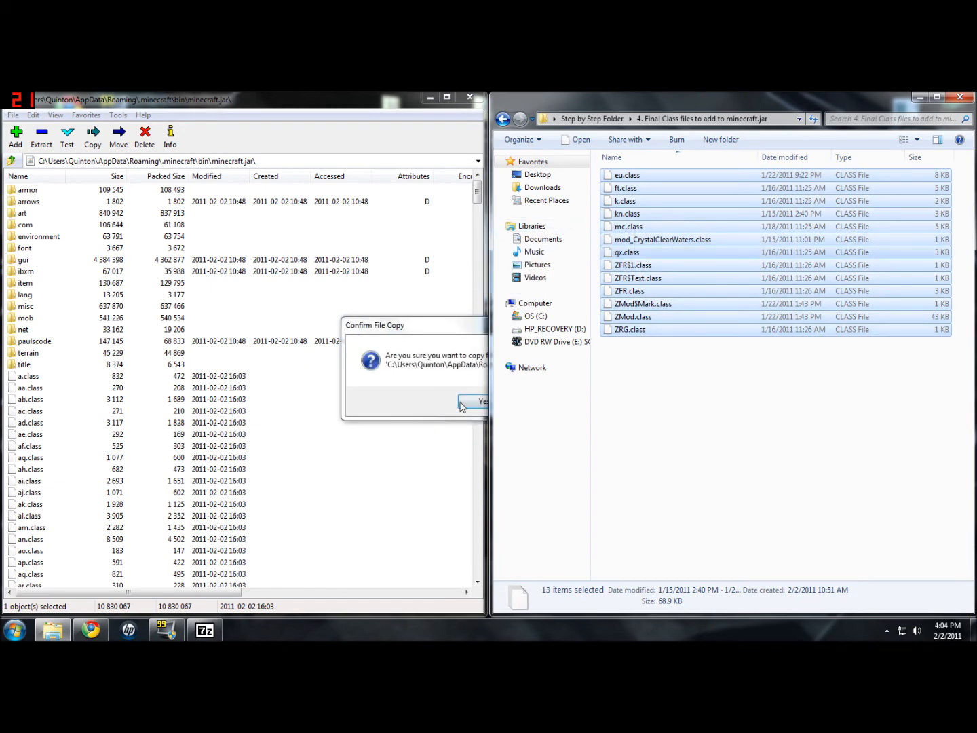
{"action": "left_click", "coordinate": [478, 401]}
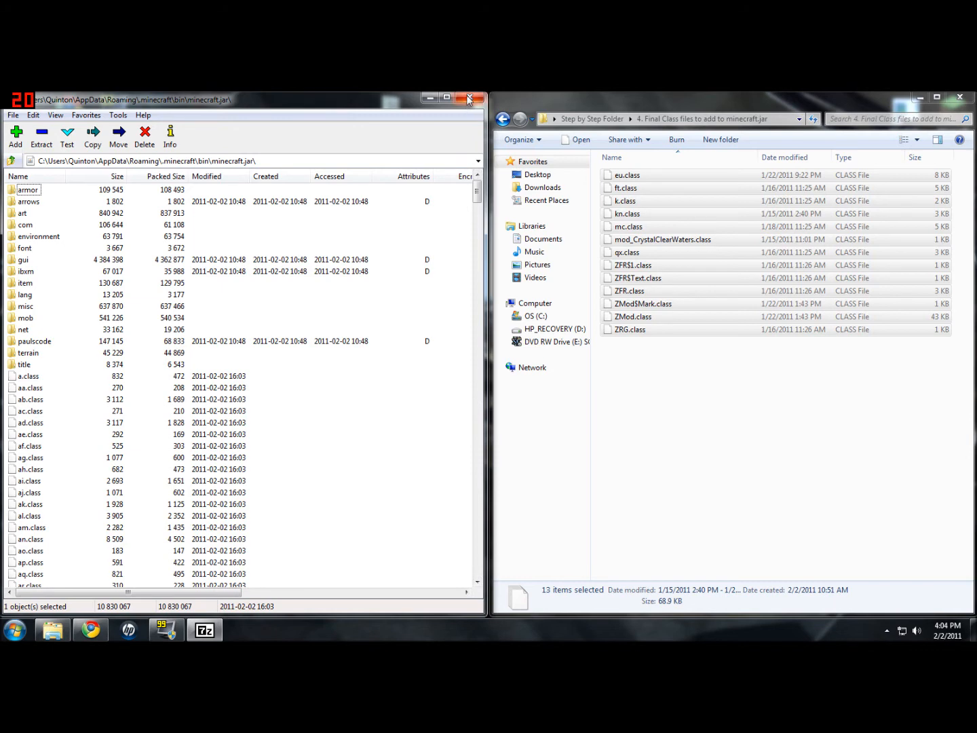
{"action": "left_click", "coordinate": [468, 99]}
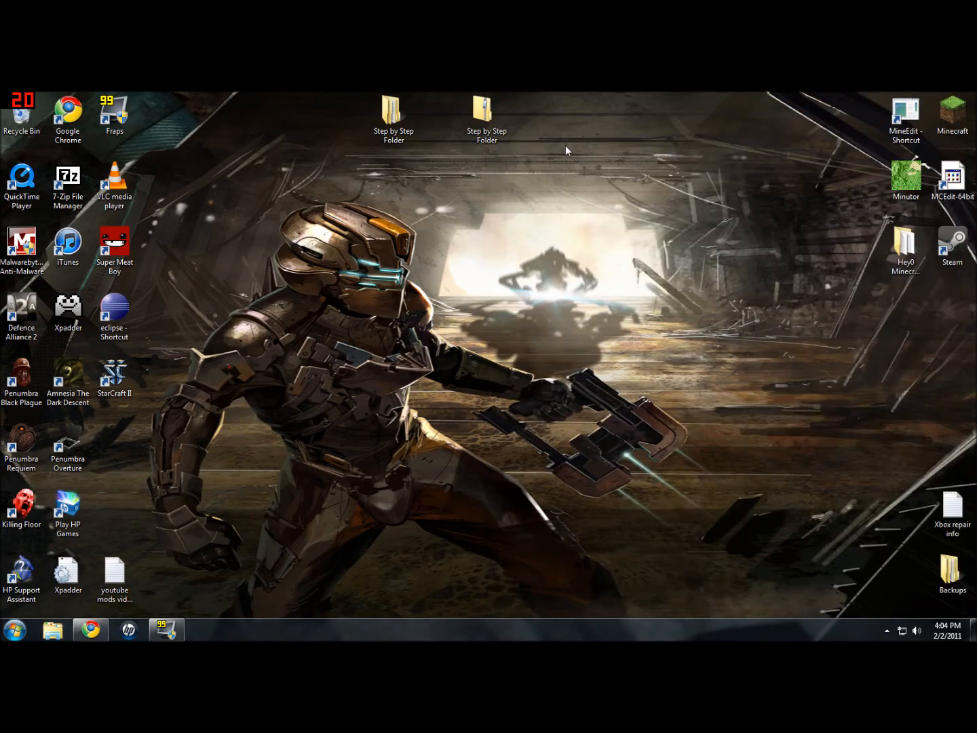
- Launch Minecraft from the desktop icon and log in to start the modded game
{"action": "left_click", "coordinate": [953, 110]}
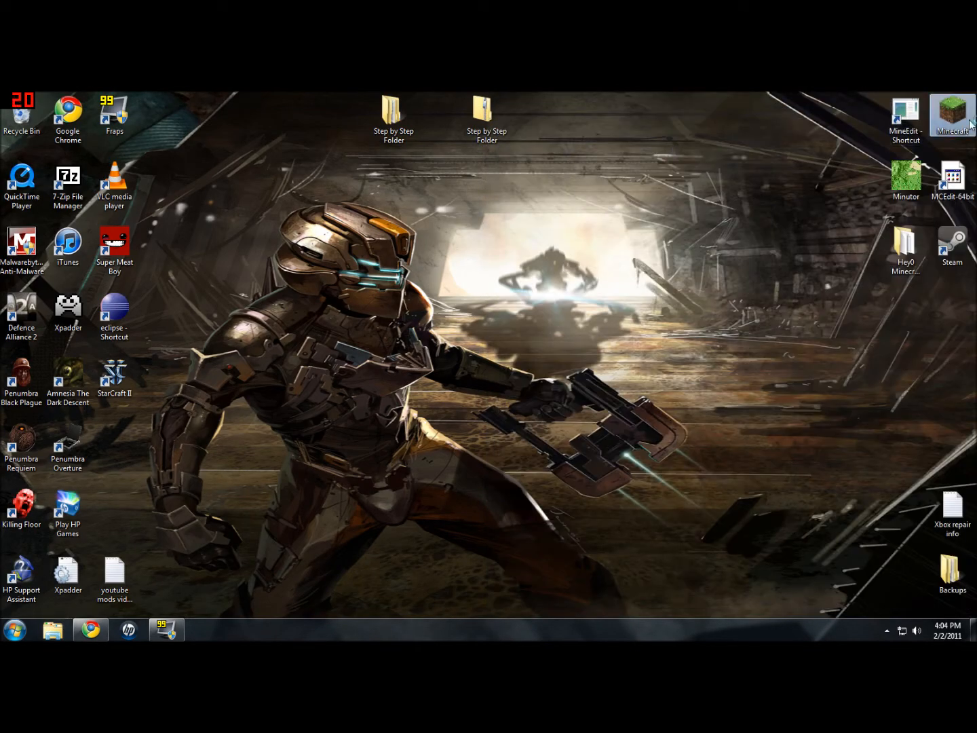
{"action": "mouse_move", "coordinate": [660, 287]}
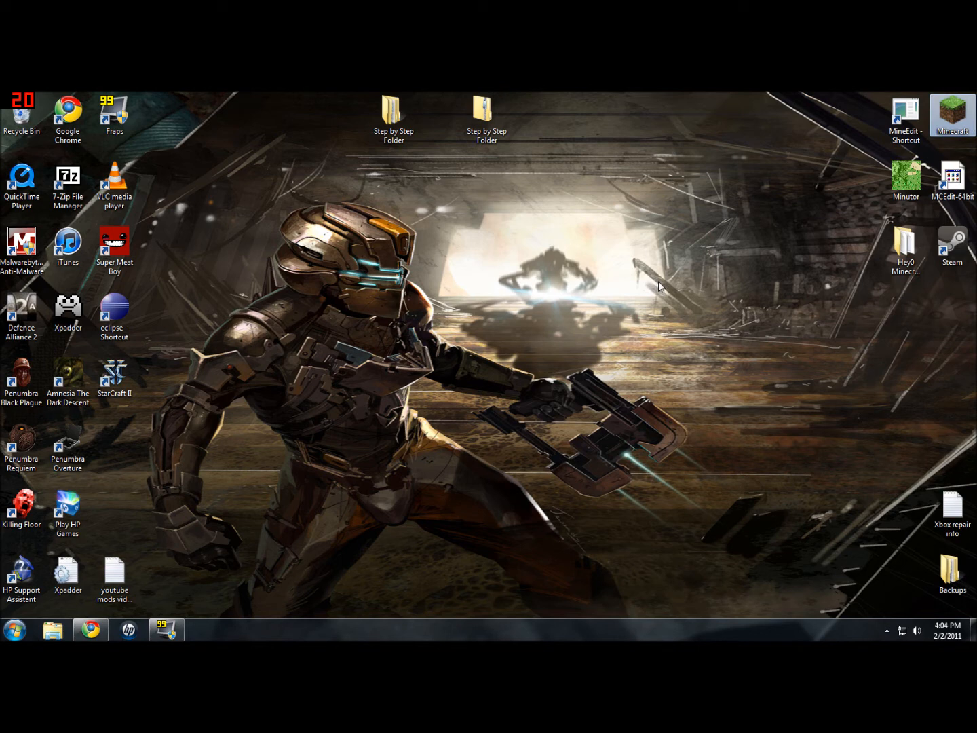
{"action": "double_click", "coordinate": [953, 107]}
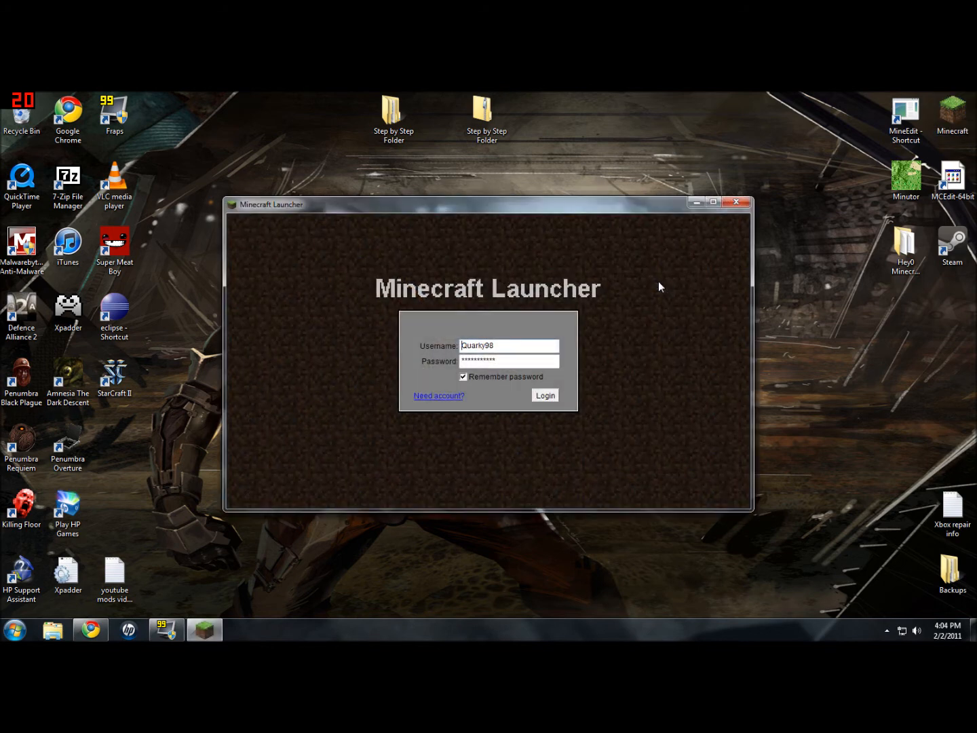
{"action": "left_click", "coordinate": [545, 395]}
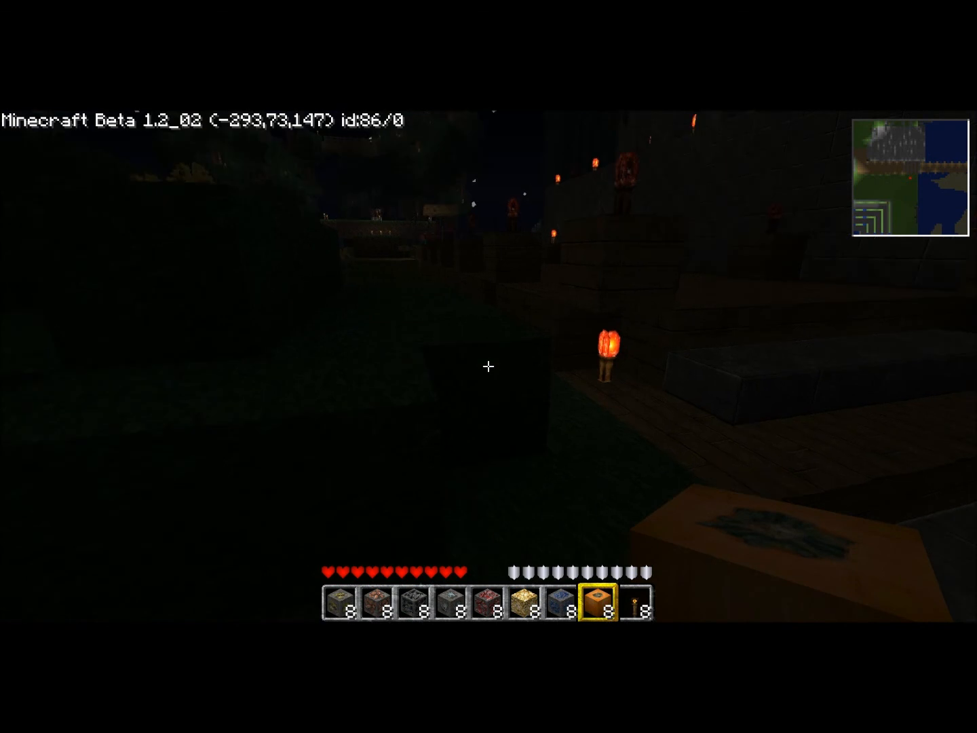
{"action": "mouse_move", "coordinate": [488, 366]}
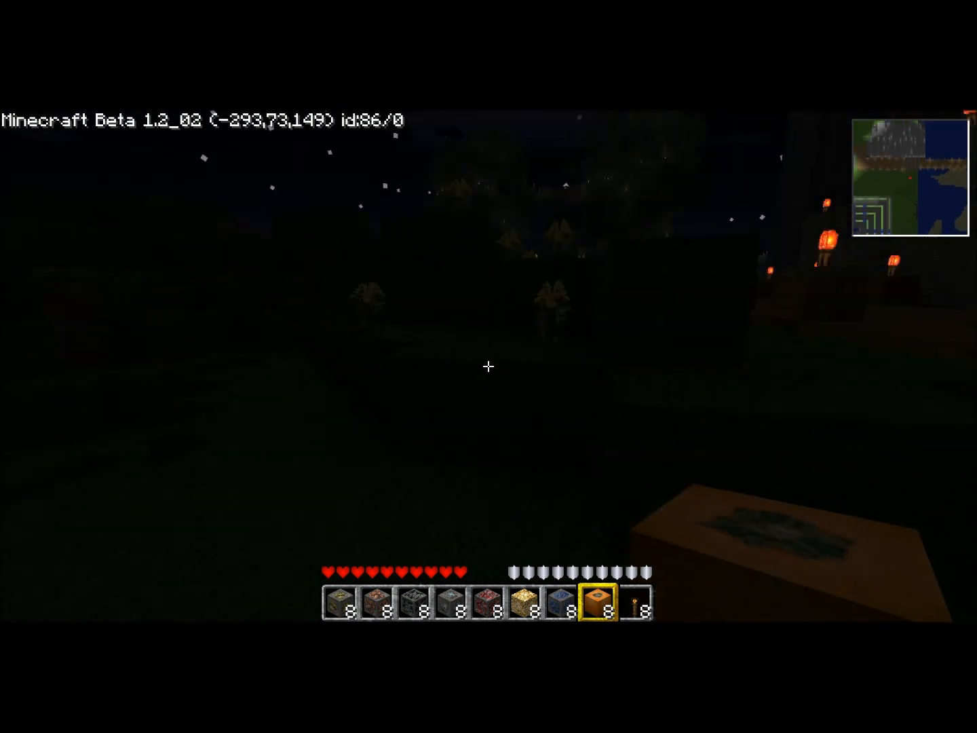
- Walk forward from the torch-lit buildings toward the night-time beach, watching the minimap track movement
{"action": "key", "text": "w"}
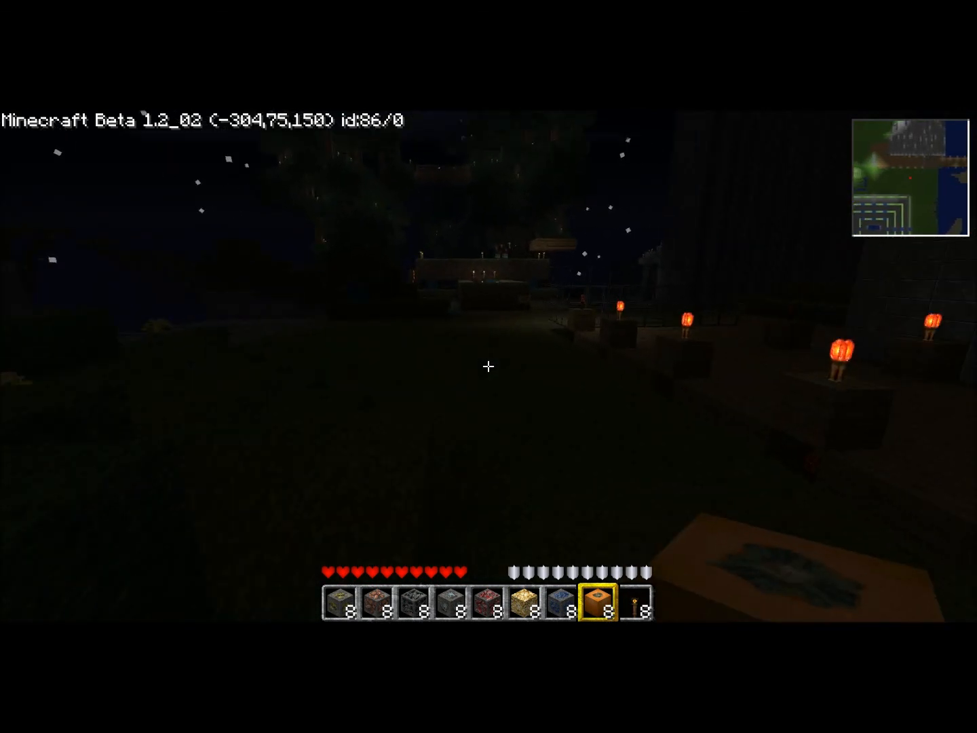
{"action": "mouse_move", "coordinate": [488, 366]}
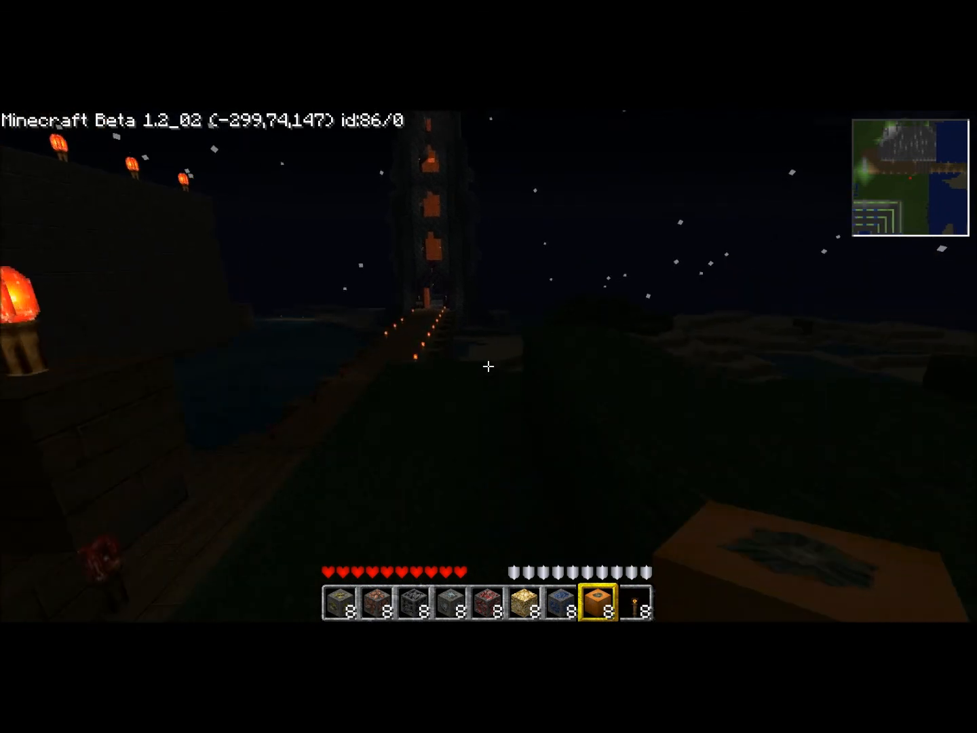
{"action": "mouse_move", "coordinate": [488, 366]}
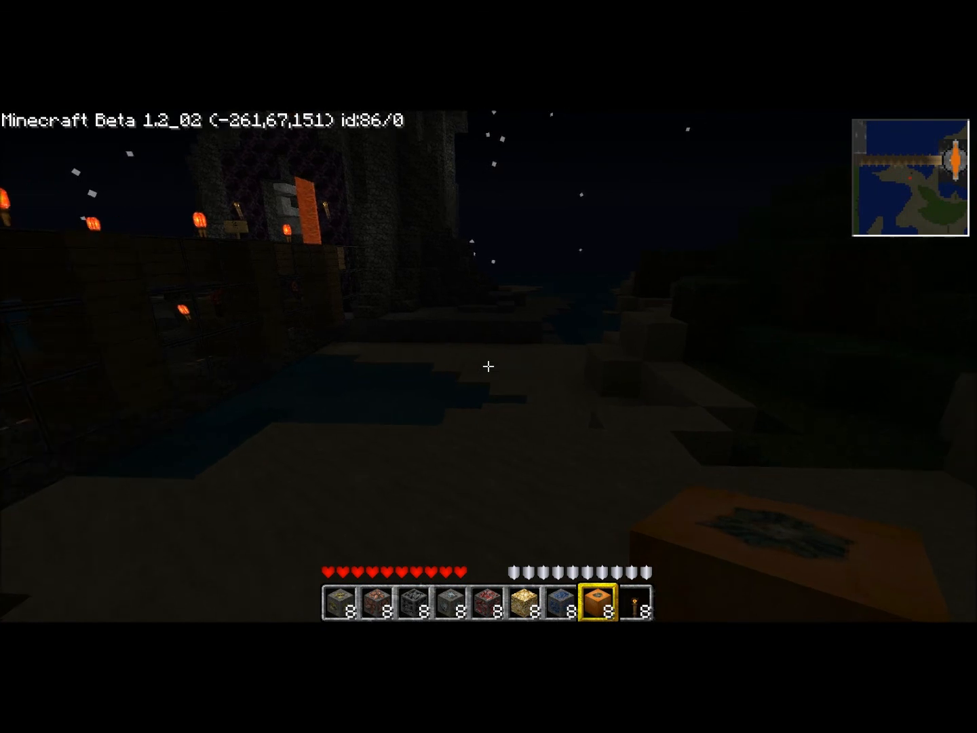
{"action": "mouse_move", "coordinate": [488, 366]}
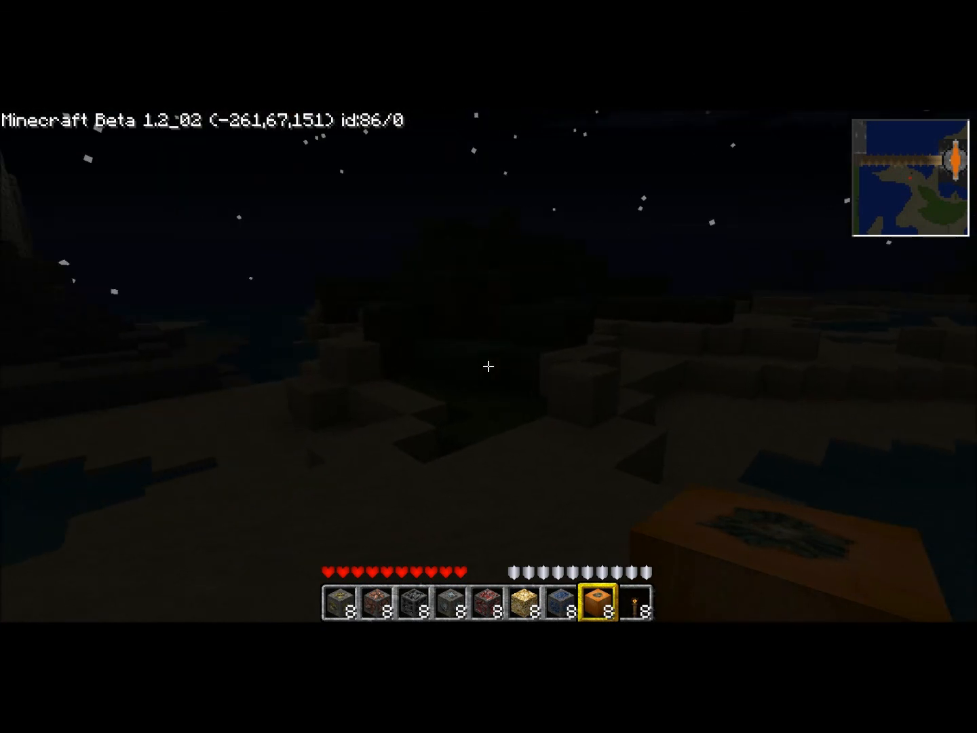